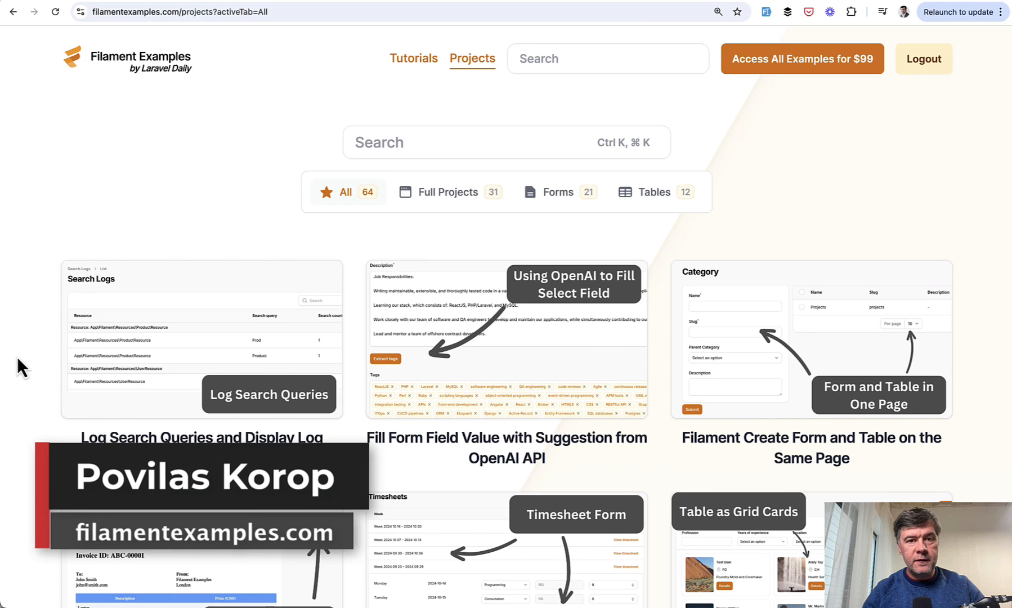
Scroll the Filament Examples projects grid down past the OpenAI form example.
scroll("down", 3)
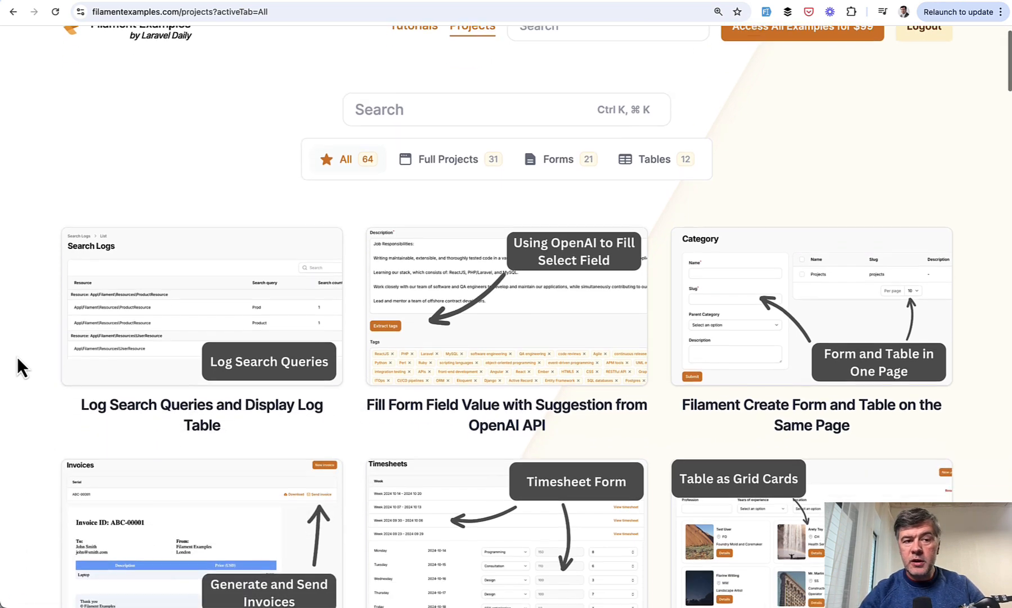
scroll("down", 3)
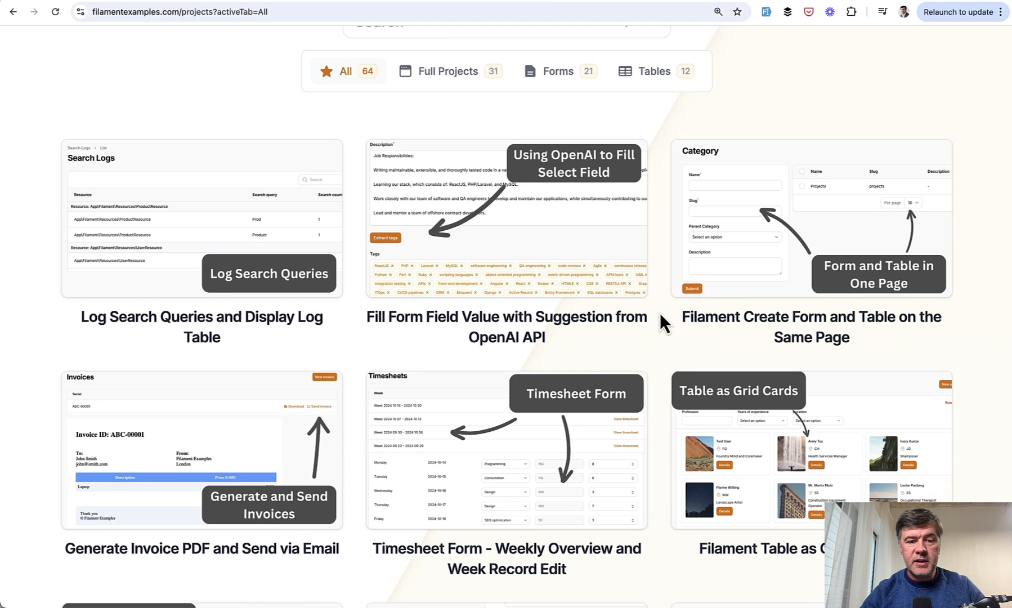
mouse_move(516, 317)
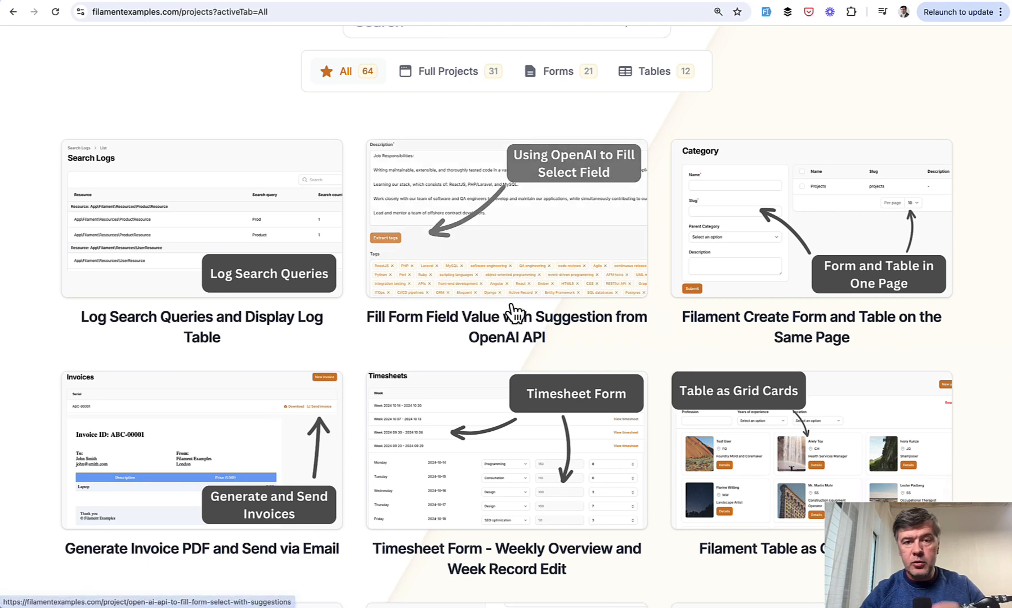
mouse_move(520, 182)
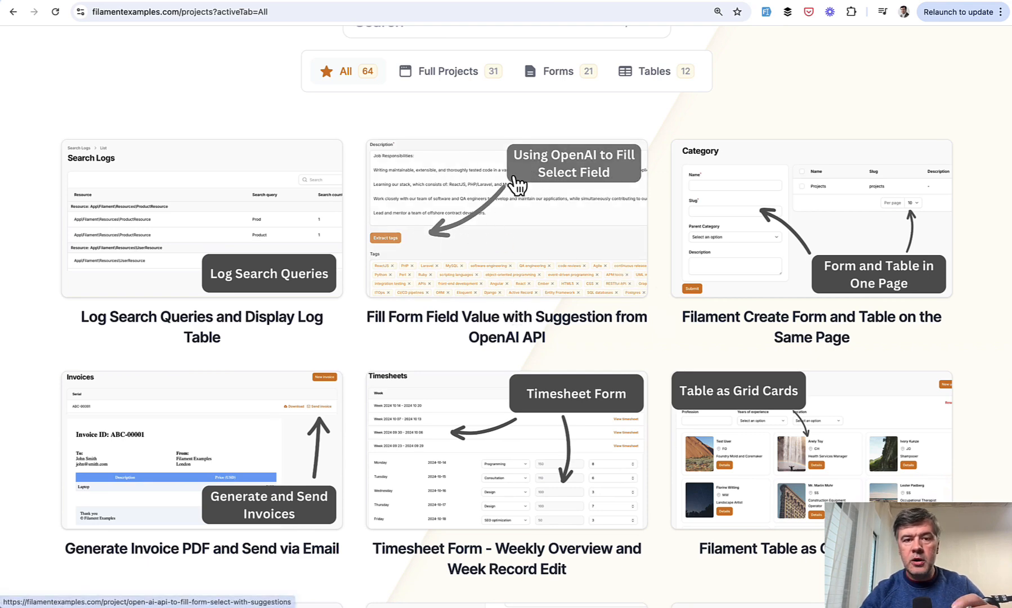
mouse_move(450, 186)
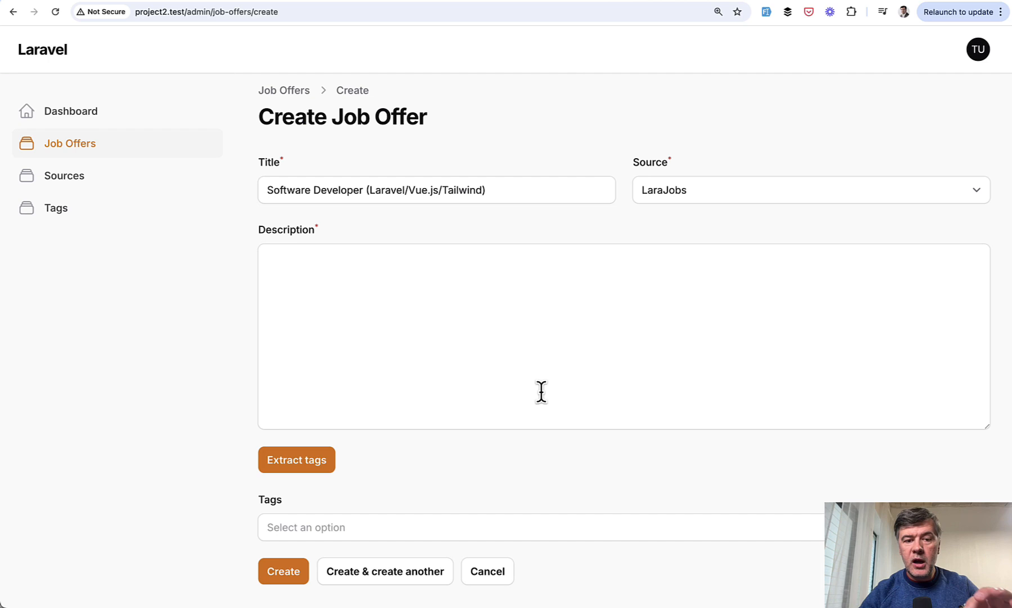
left_click(283, 571)
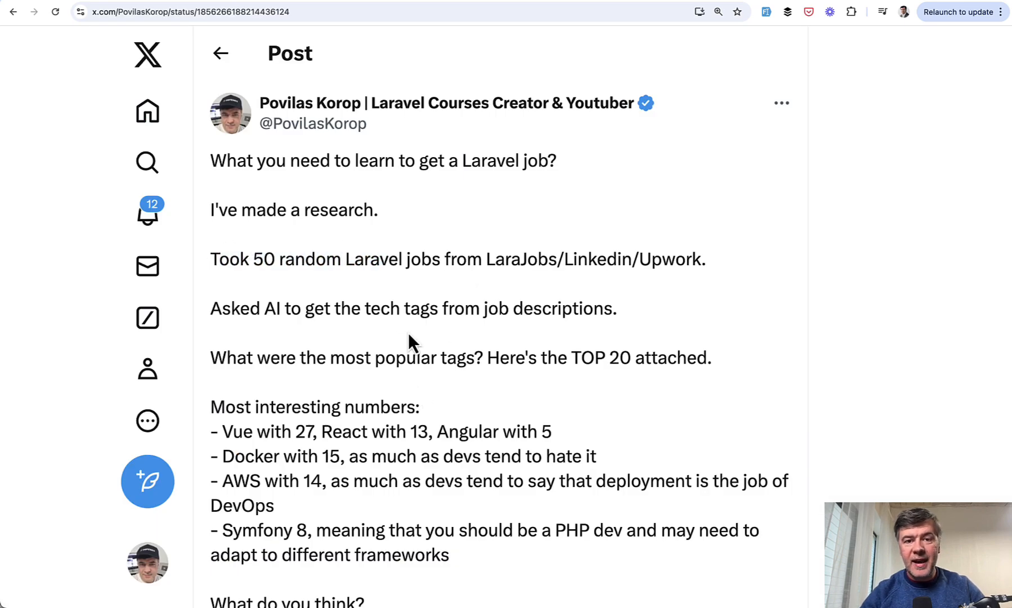
Scroll the X post down to the SQL results screenshot listing the top 20 tag counts.
scroll("down", 3)
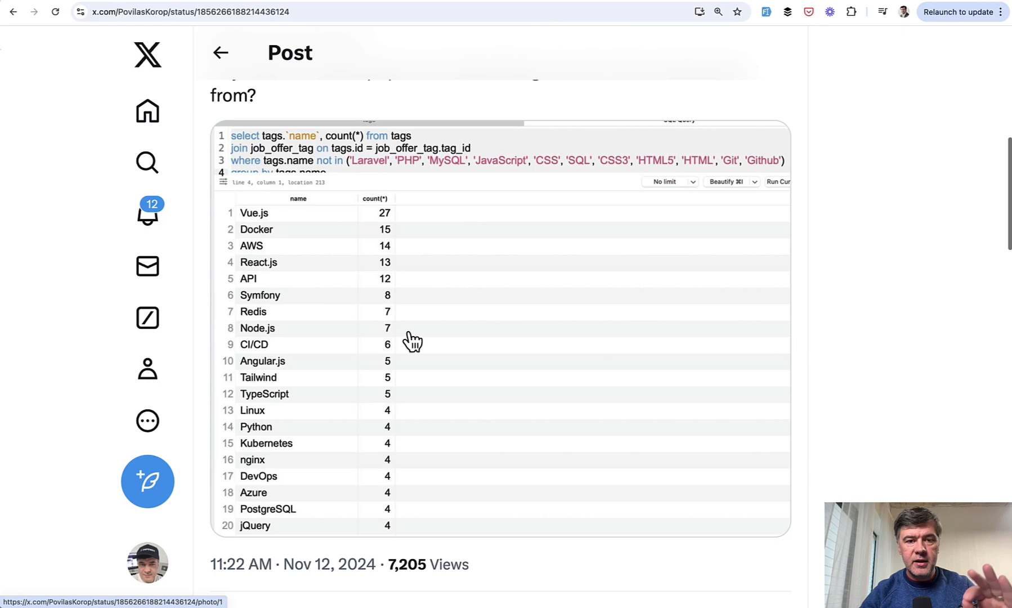
mouse_move(552, 344)
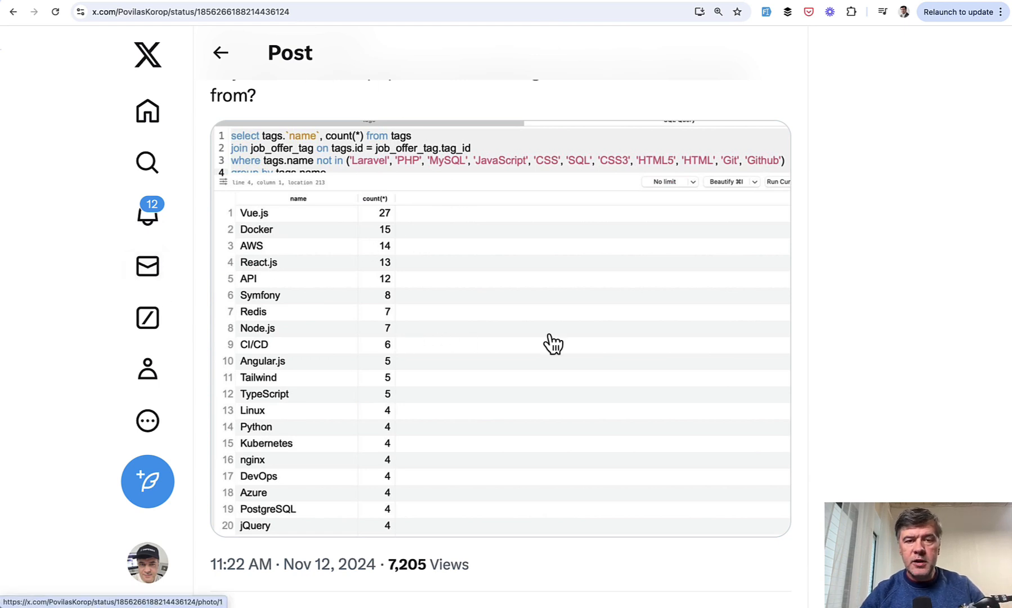
scroll("down", 3)
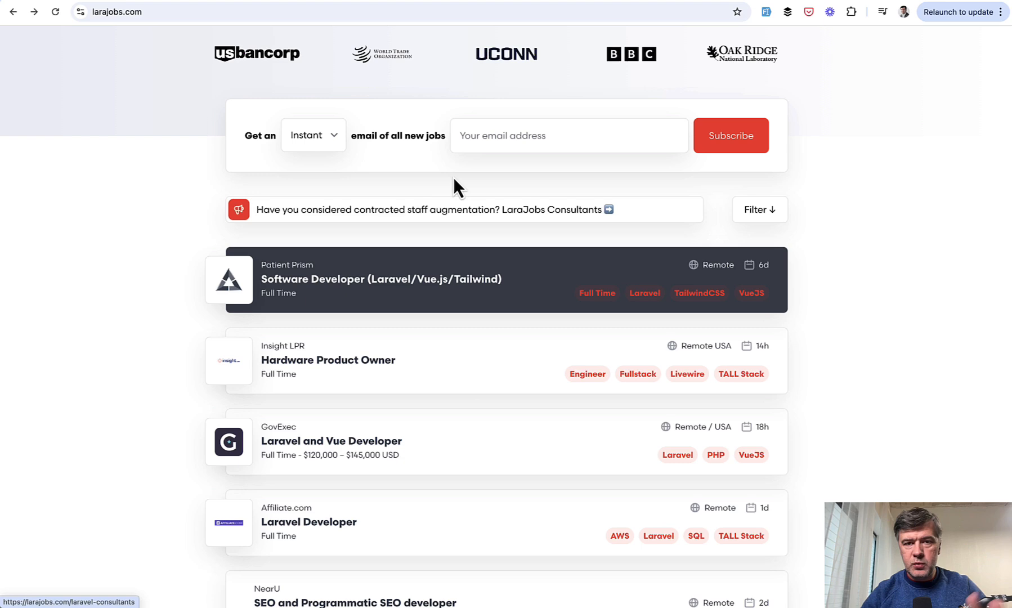
mouse_move(540, 278)
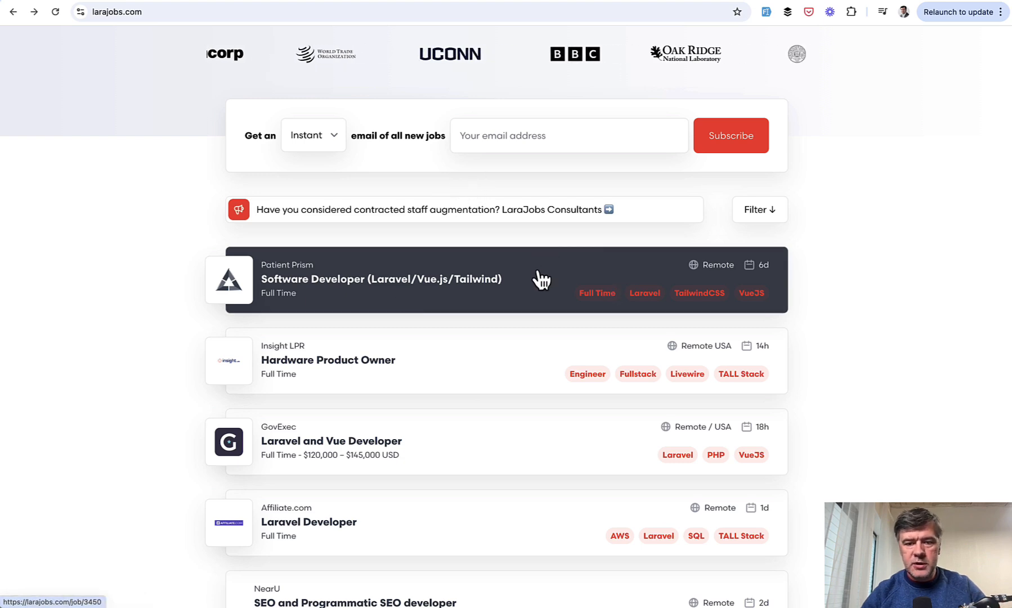
Open the Software Developer (Laravel/Vue.js/Tailwind) posting and review its full Indeed description.
left_click(383, 279)
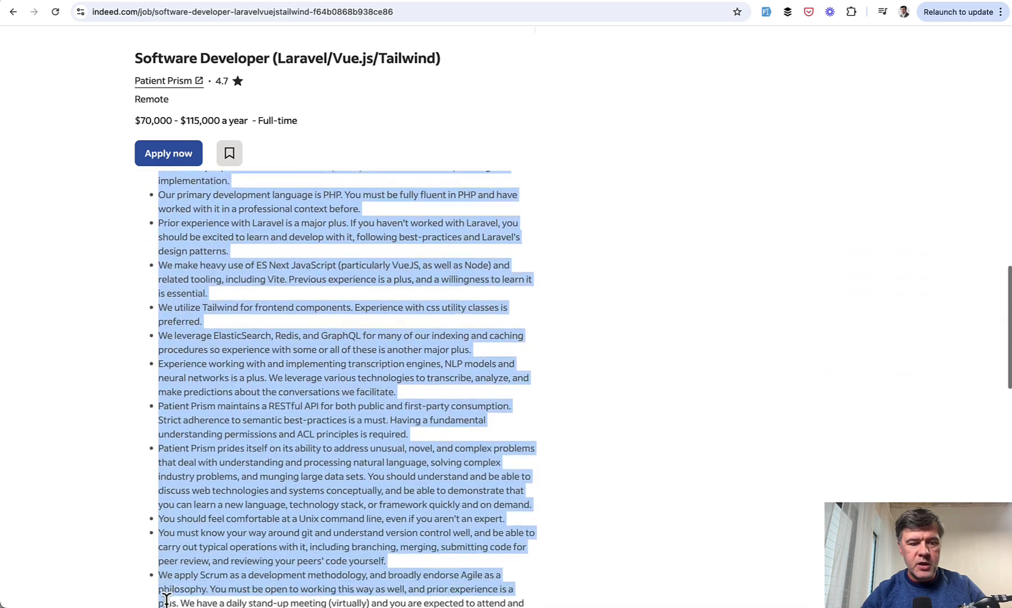
scroll("down", 3)
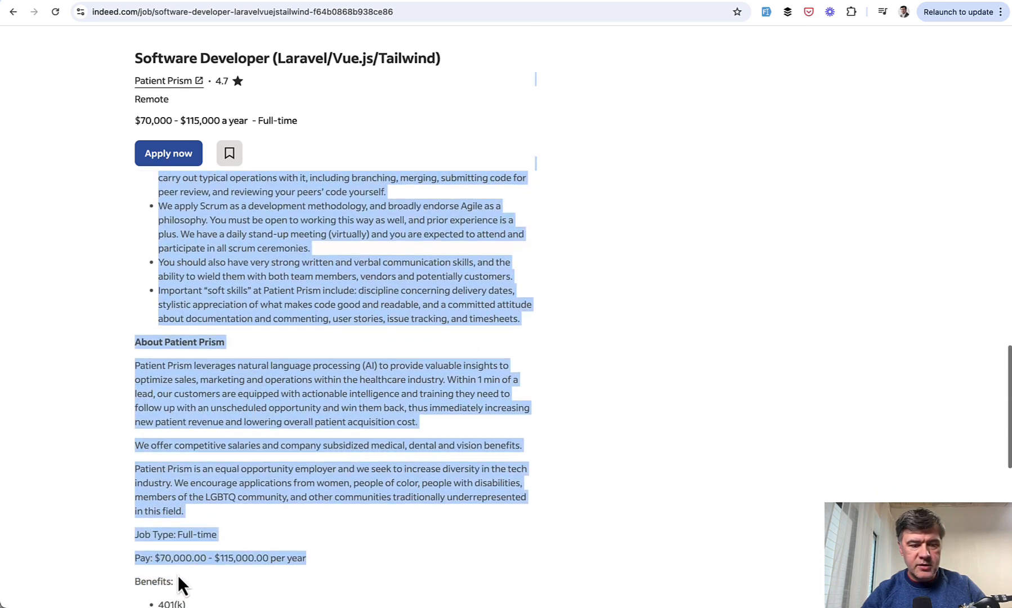
scroll("down", 3)
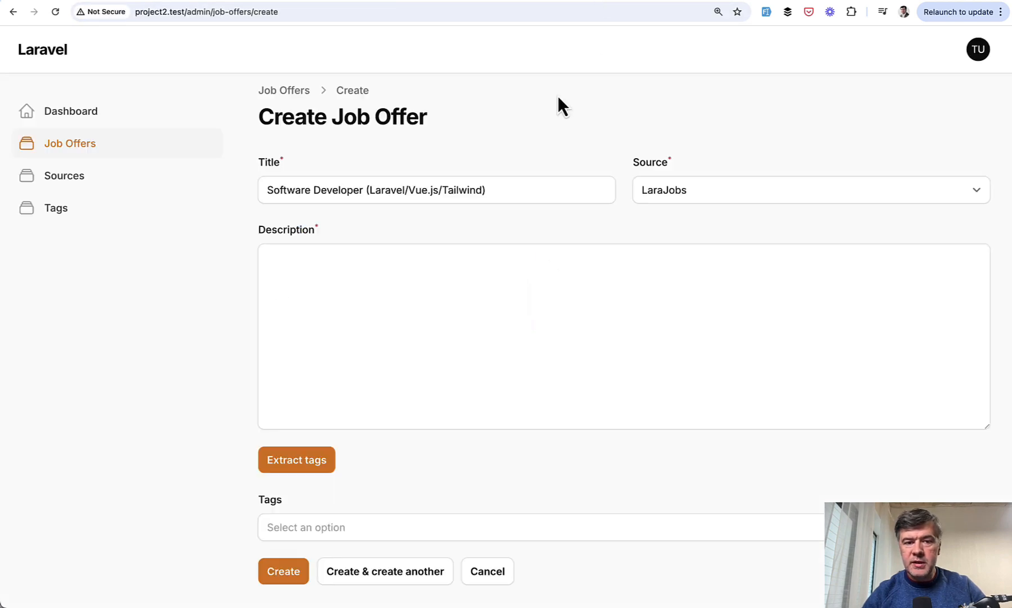
Paste the Patient Prism posting into Description and extract about twenty tags like Laravel and PHP.
left_click(355, 326)
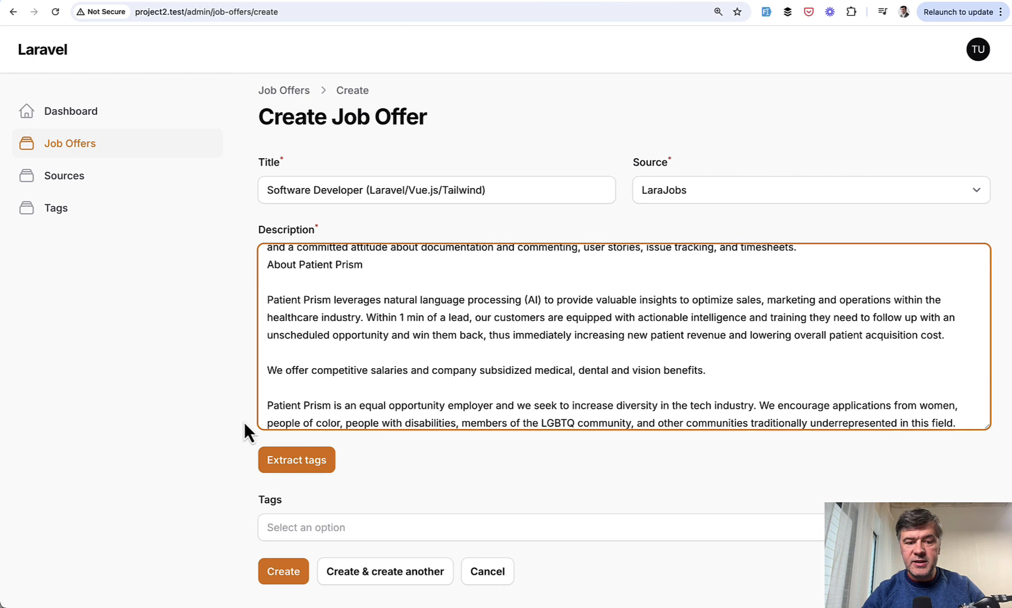
mouse_move(222, 445)
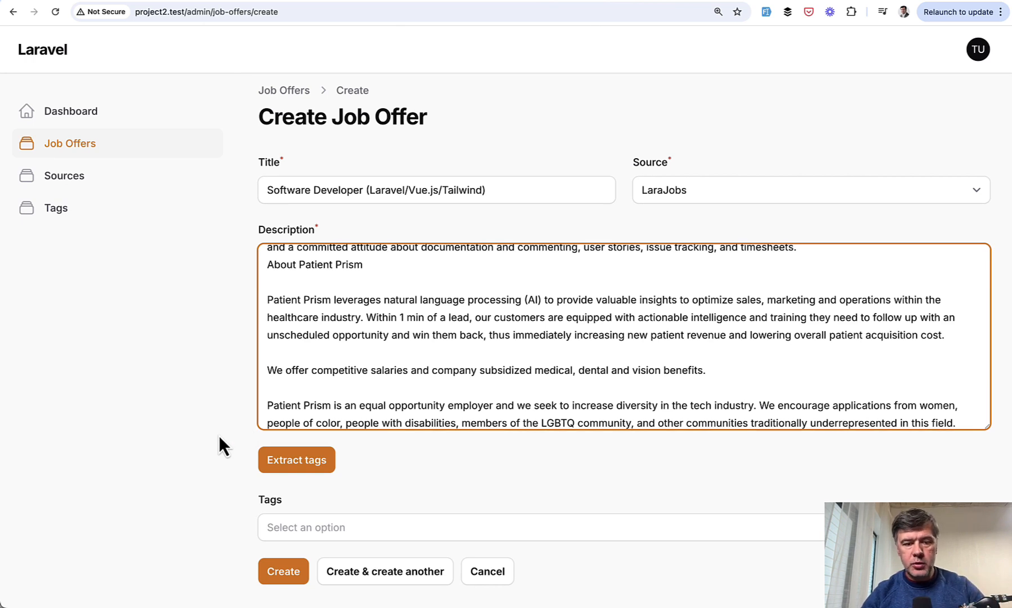
left_click(296, 460)
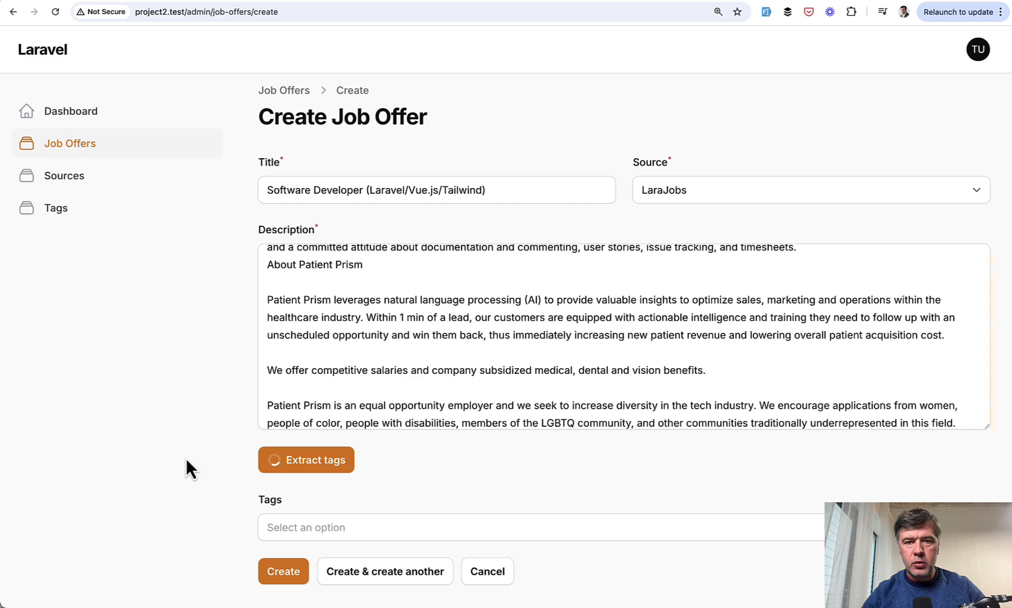
left_click(306, 459)
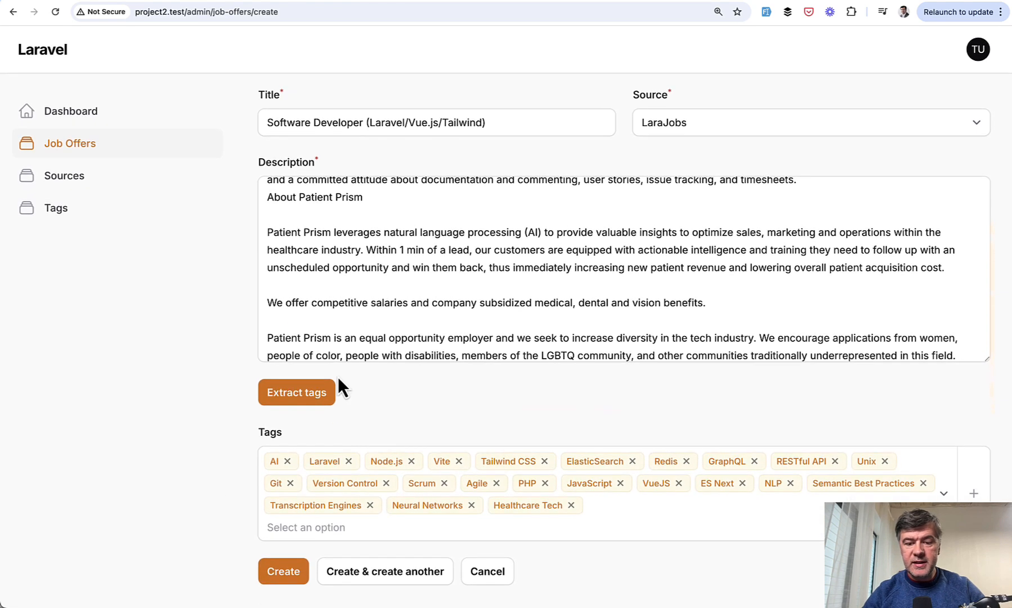
mouse_move(250, 531)
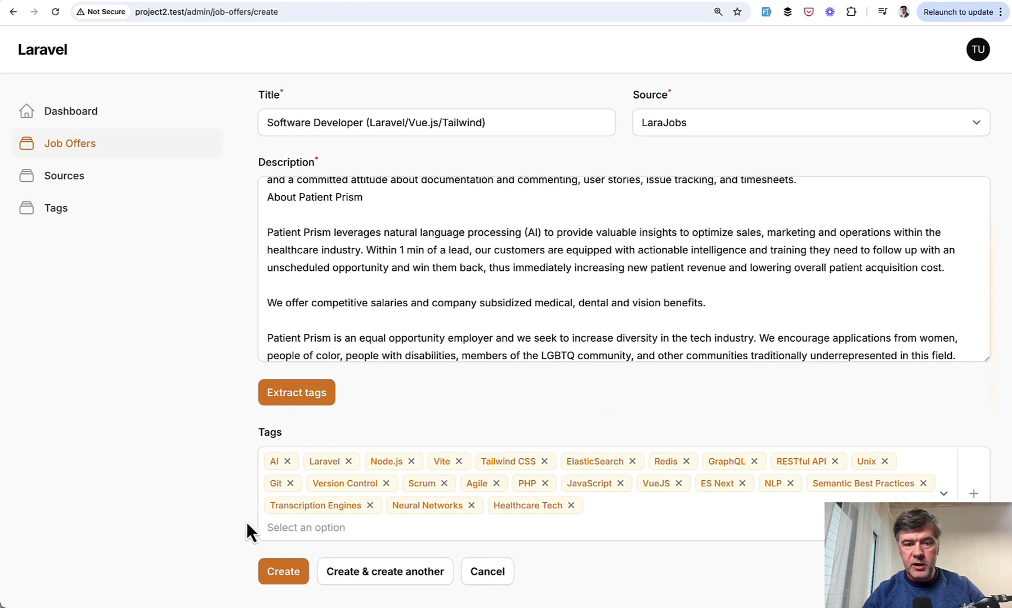
mouse_move(419, 381)
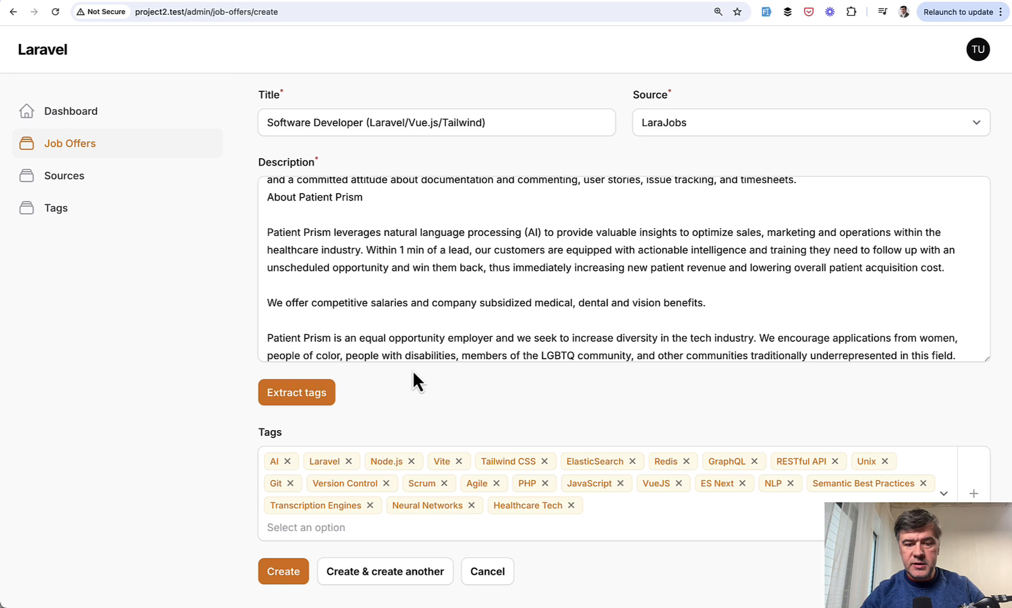
mouse_move(171, 368)
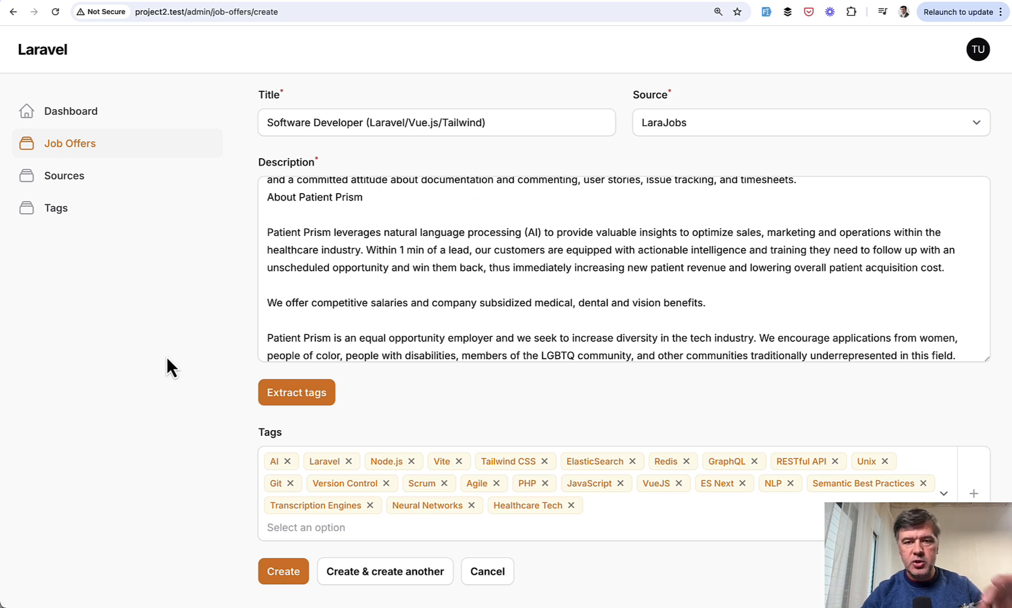
mouse_move(547, 549)
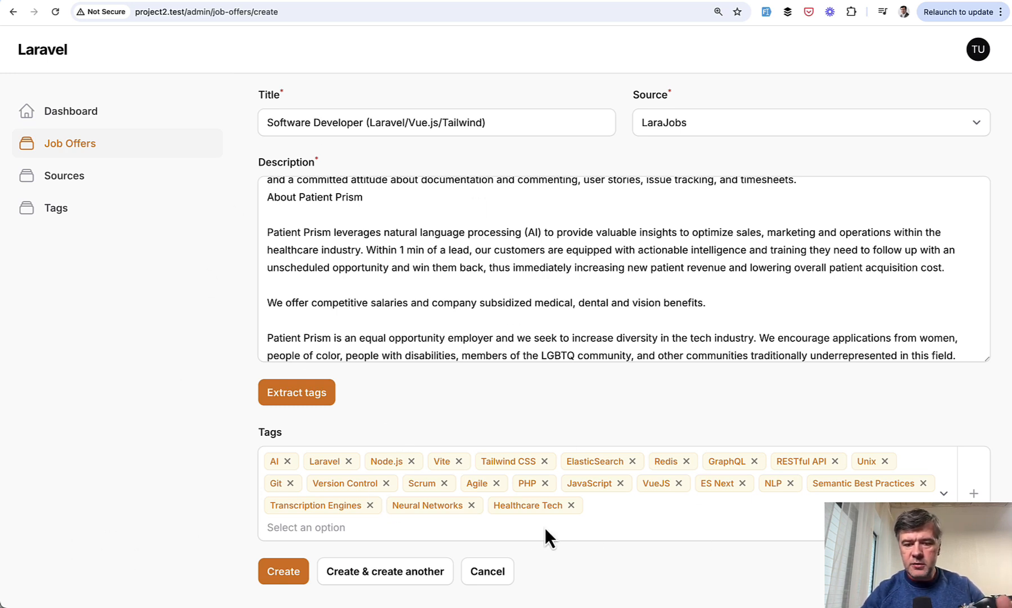
mouse_move(670, 538)
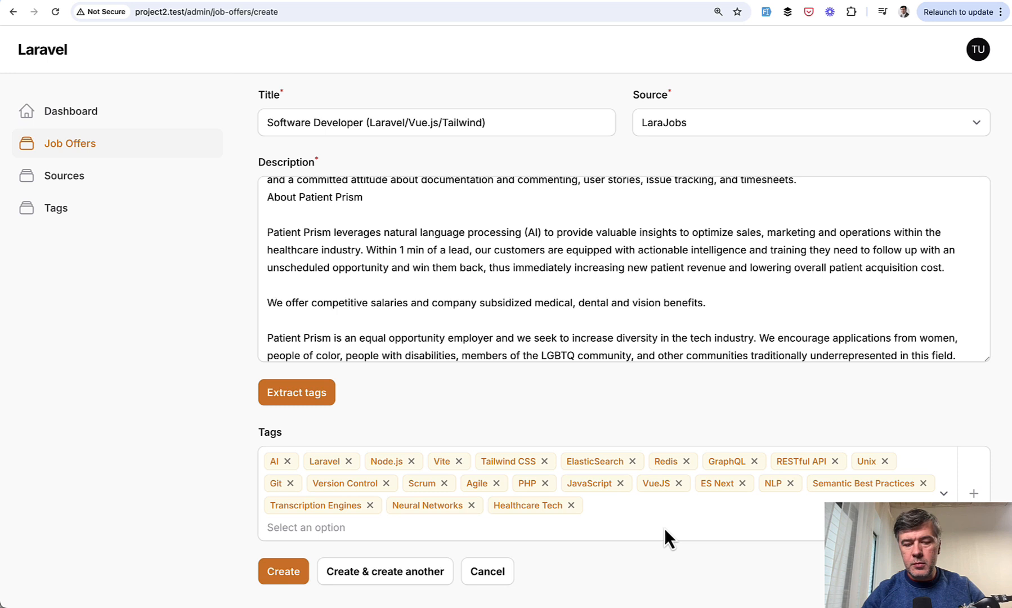
mouse_move(316, 549)
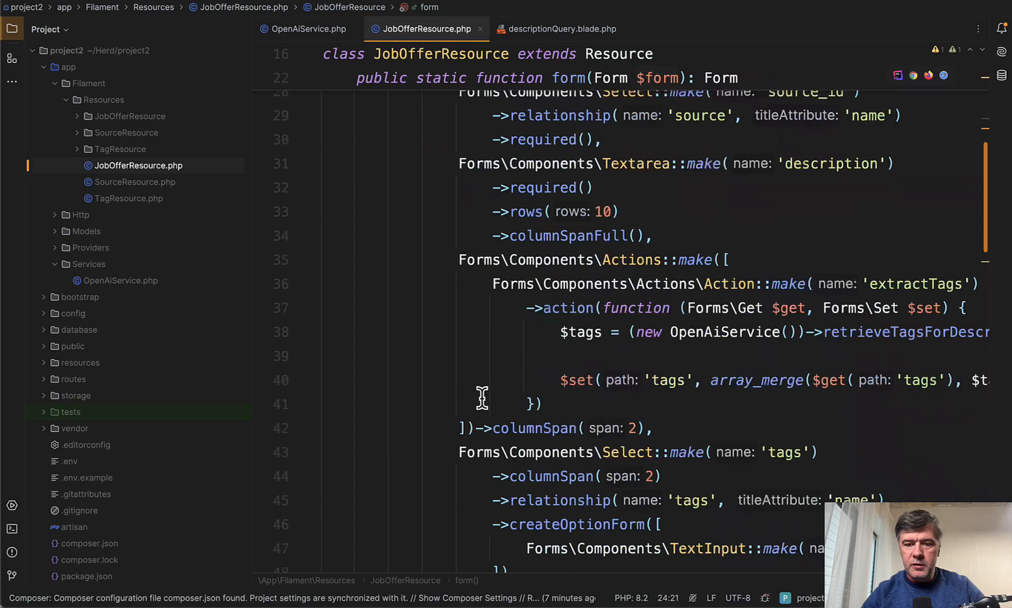
Locate the extractTags Actions component in JobOfferResource.php's form code.
scroll("down", 3)
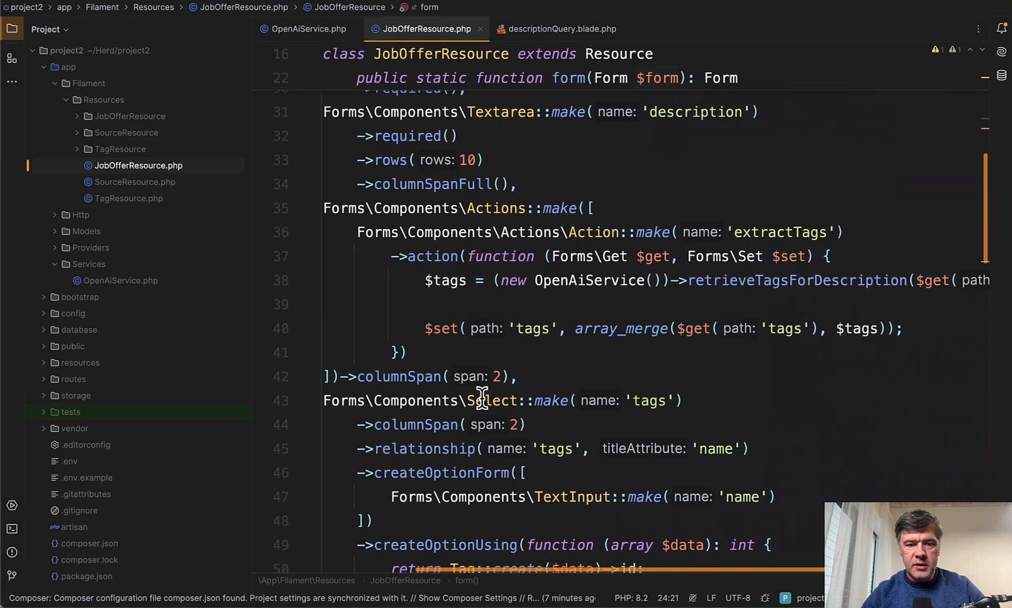
double_click(507, 208)
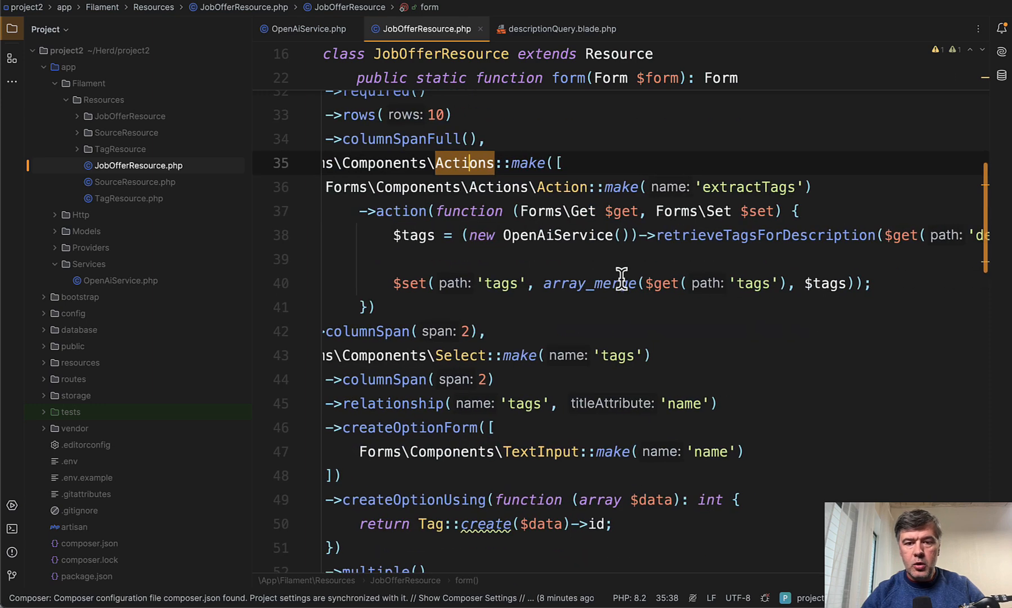
mouse_move(738, 234)
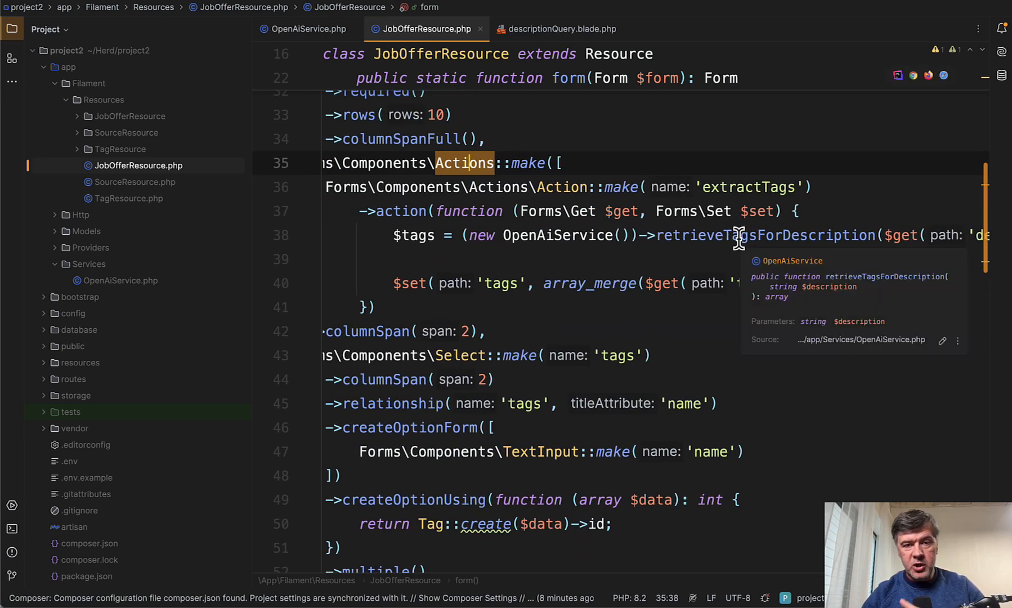
scroll("right", 3)
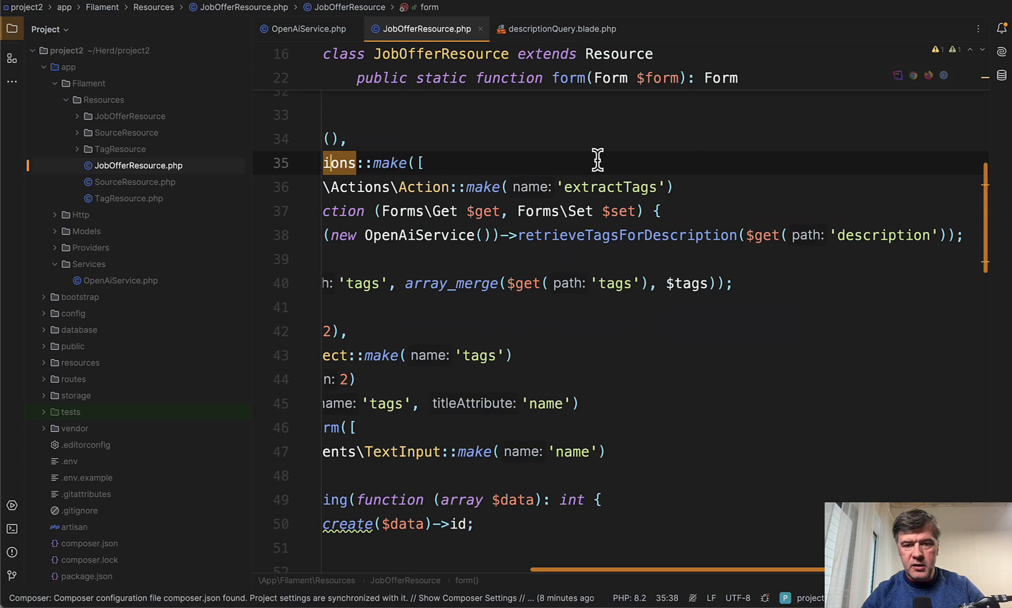
mouse_move(812, 298)
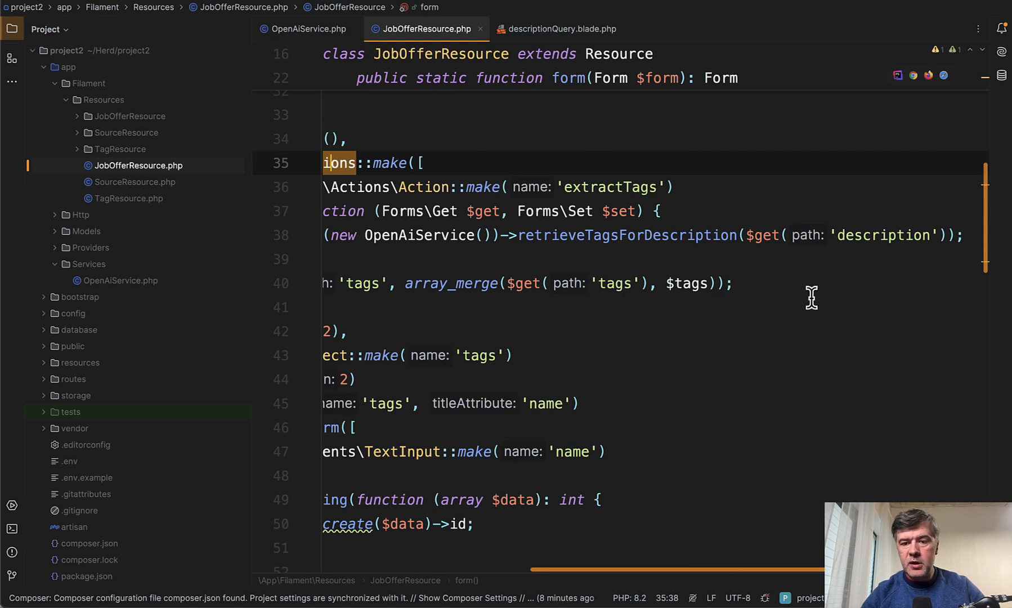
Jump to the retrieveTagsForDescription definition in OpenAiService.php and read through it.
left_click(886, 235)
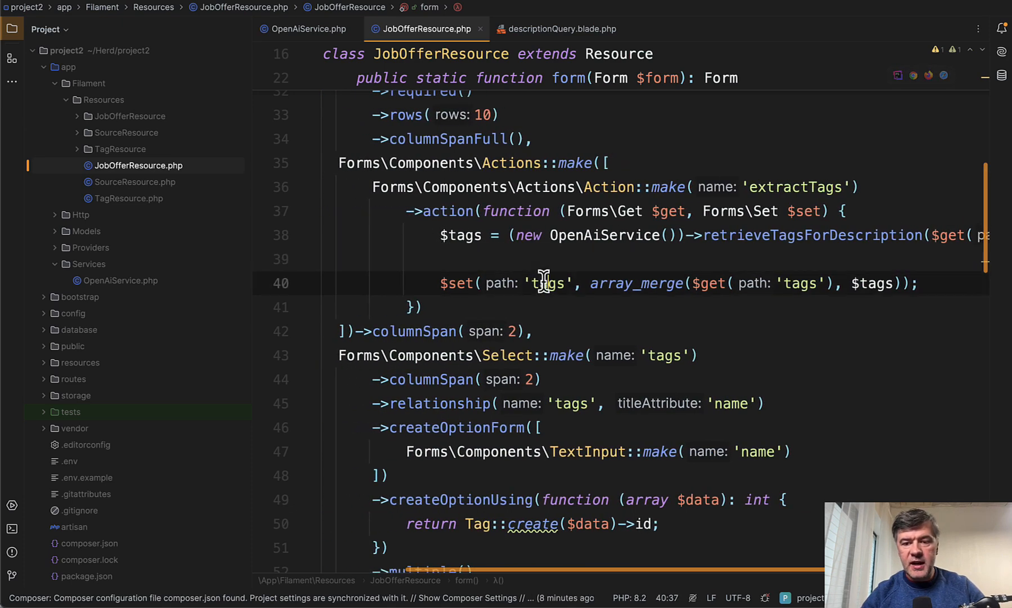
scroll("down", 3)
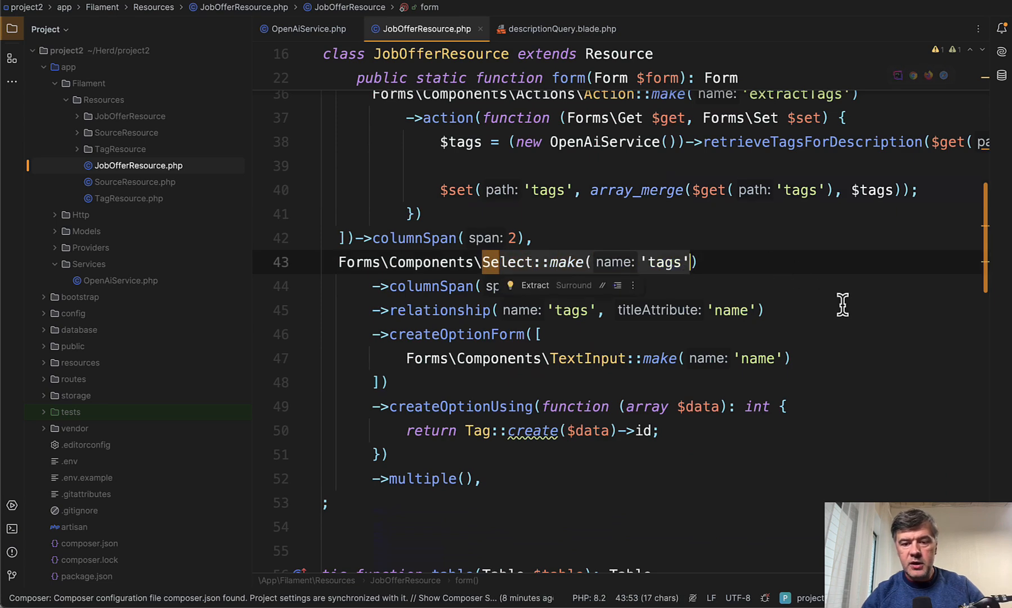
scroll("right", 3)
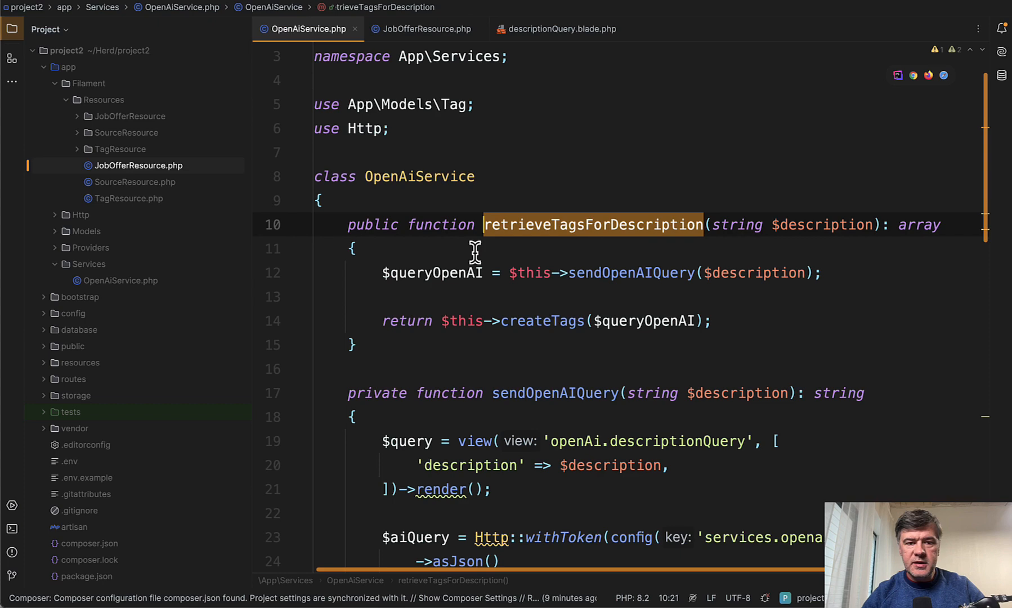
mouse_move(411, 200)
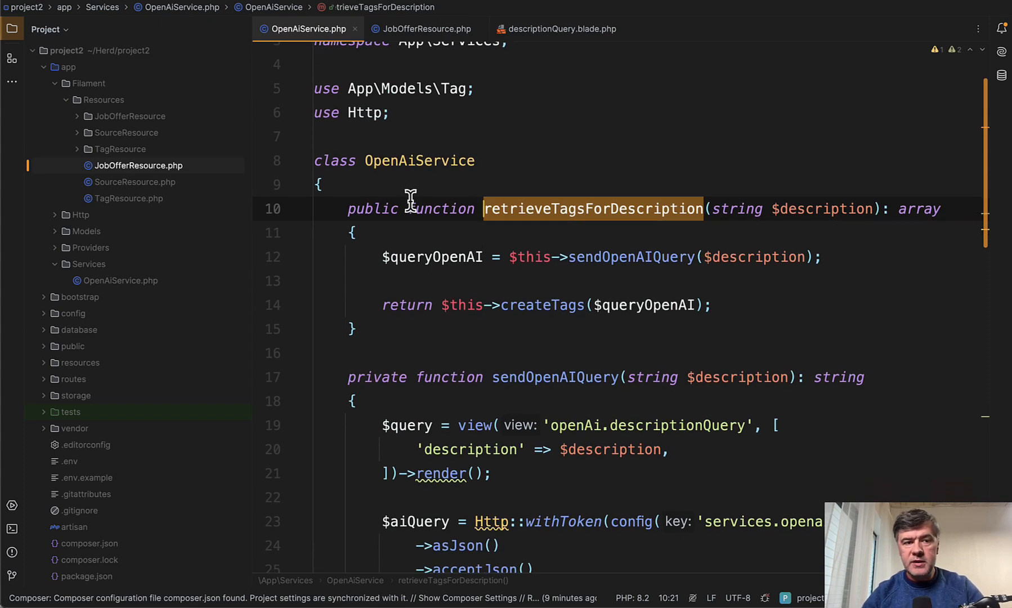
Reach sendOpenAIQuery and open the descriptionQuery.blade.php prompt requesting CSV IT tags.
scroll("down", 3)
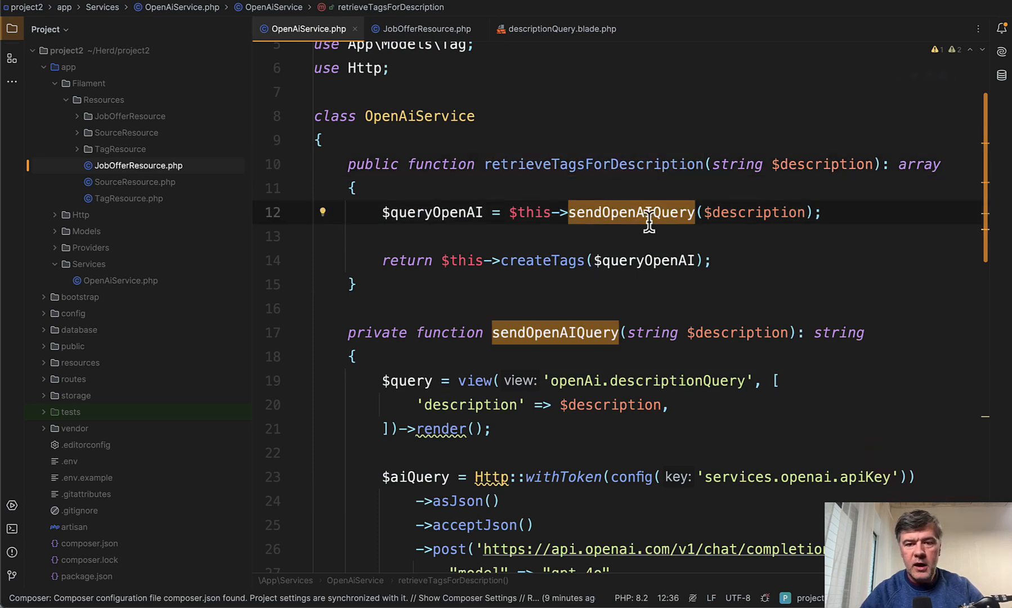
scroll("down", 3)
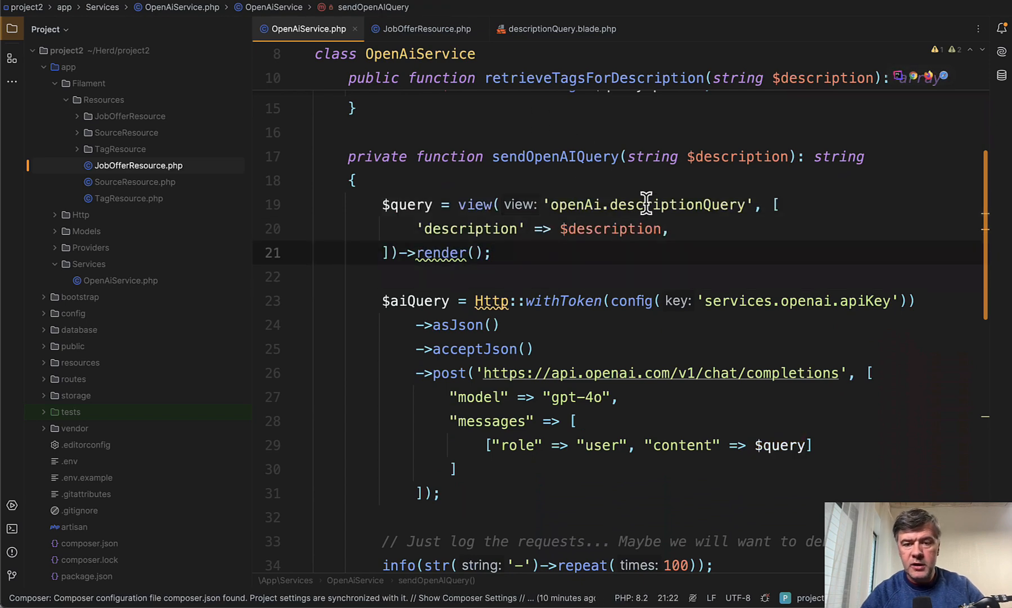
left_click(561, 28)
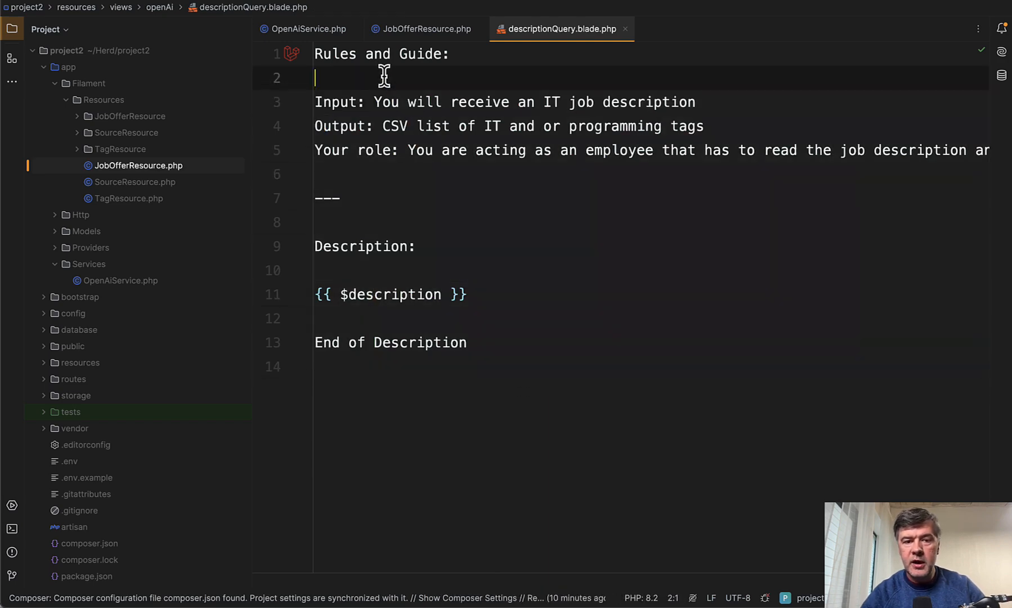
Return to OpenAiService.php and review the Http post call using the OpenAI API key.
left_click(308, 28)
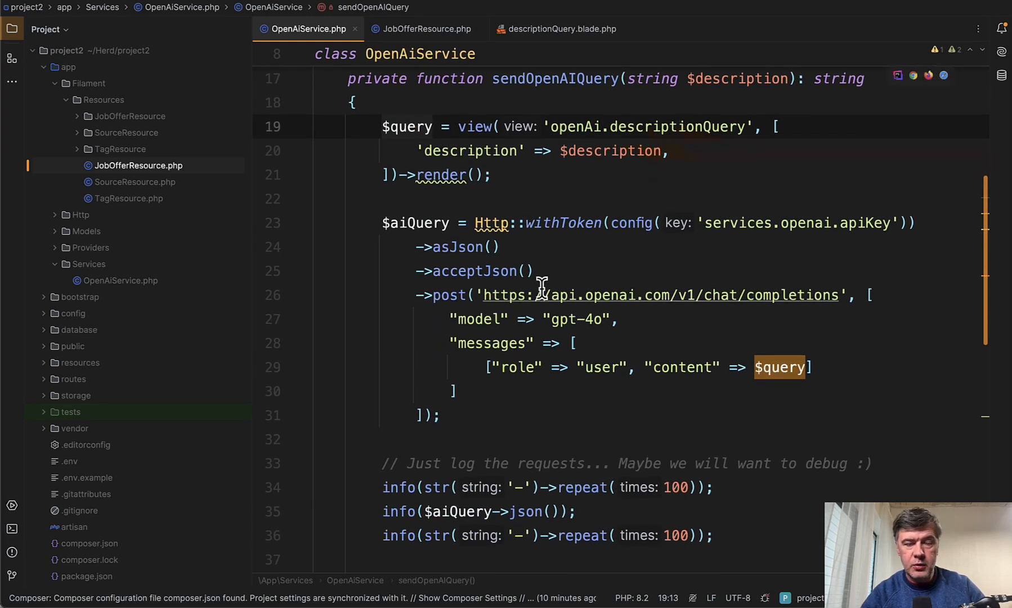
scroll("down", 3)
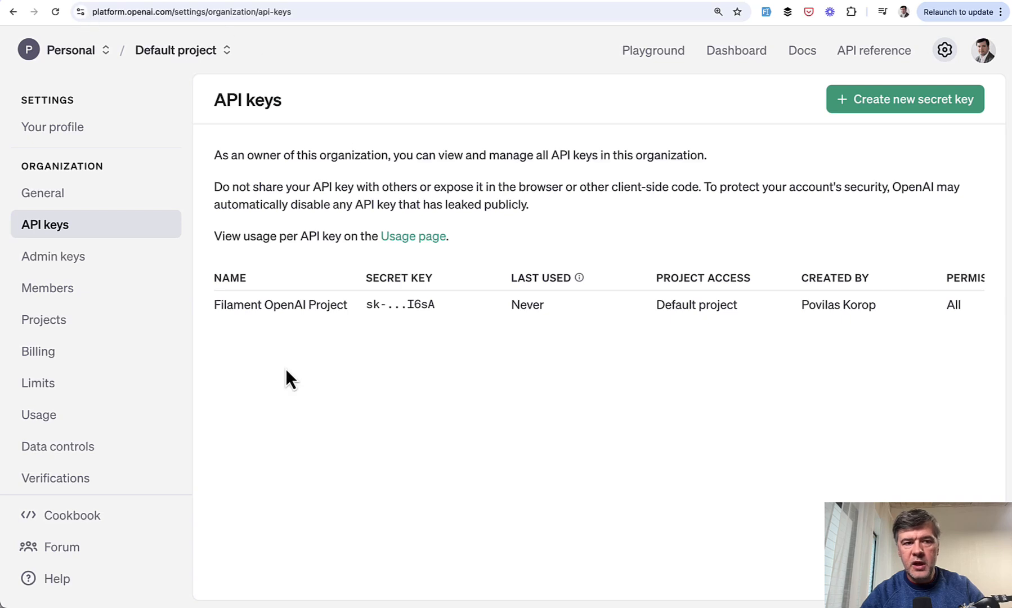
mouse_move(538, 366)
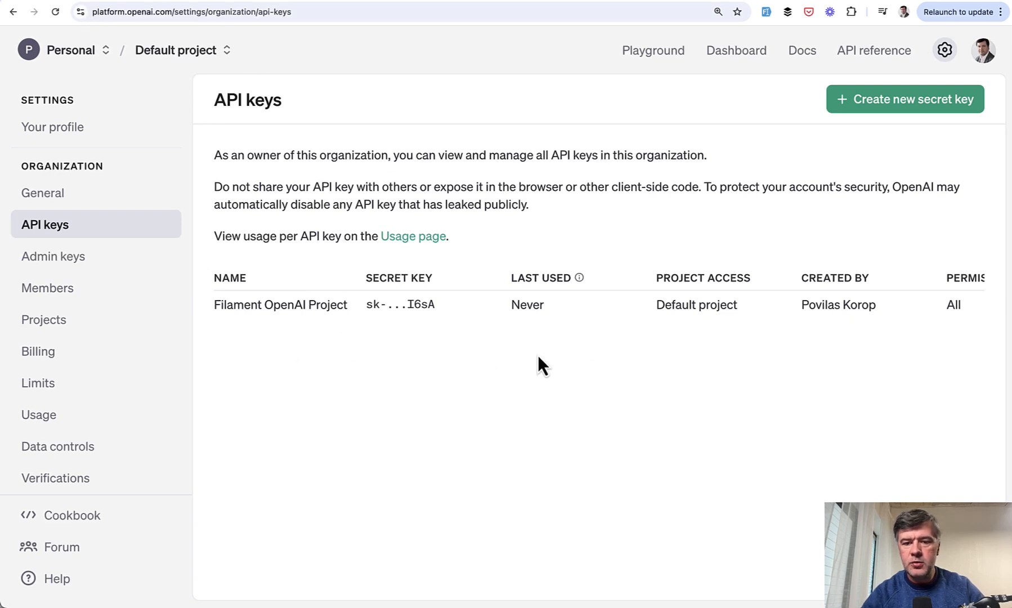
mouse_move(647, 406)
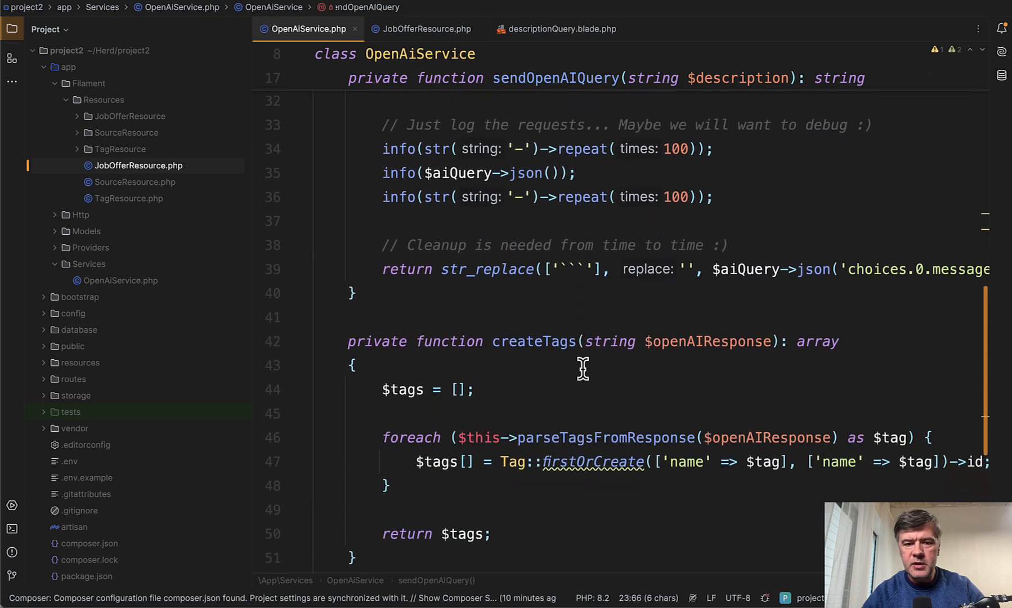
scroll("down", 3)
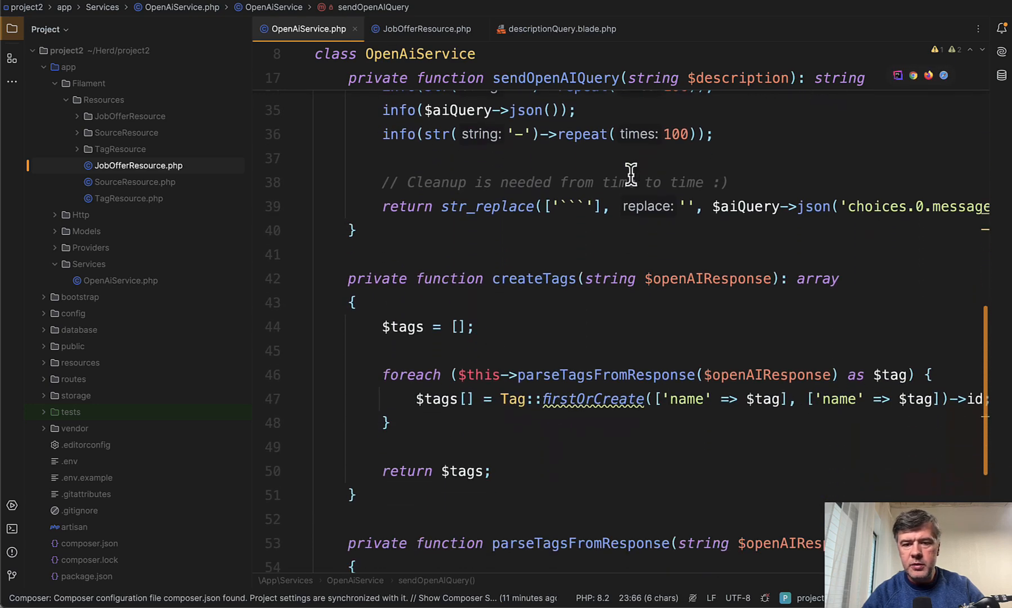
scroll("right", 3)
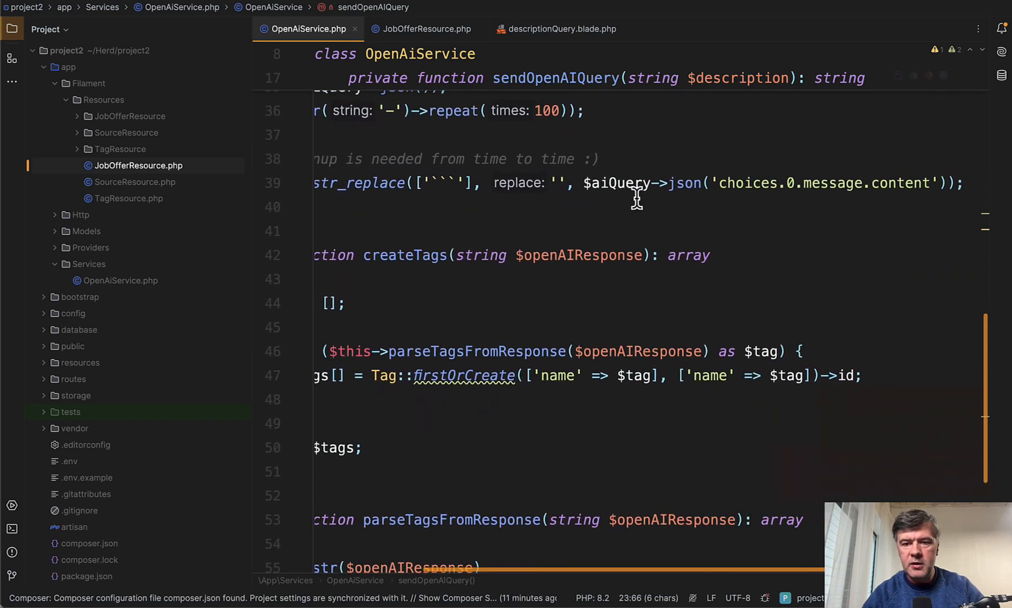
left_click(919, 183)
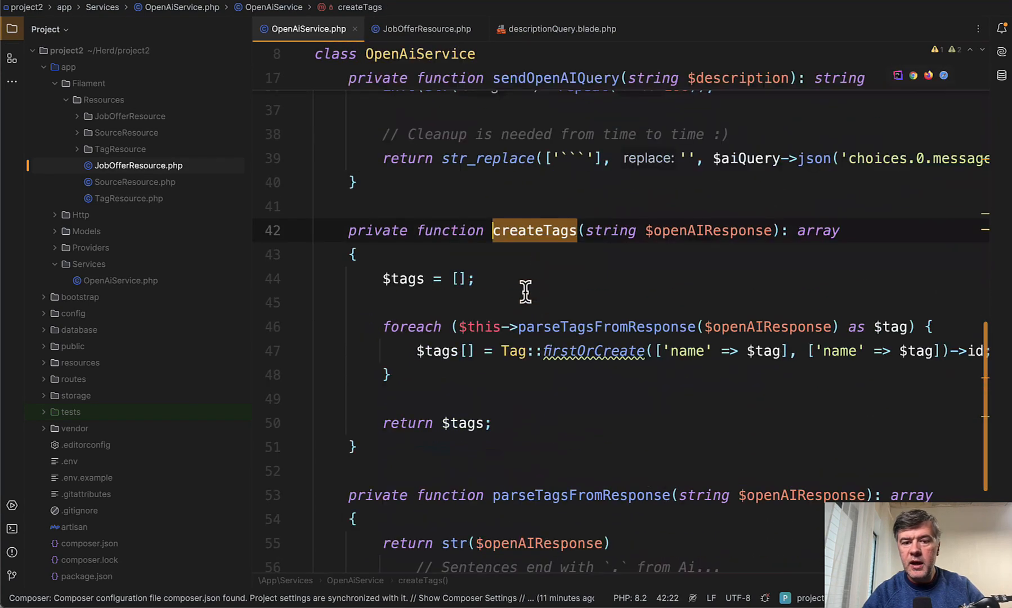
scroll("down", 3)
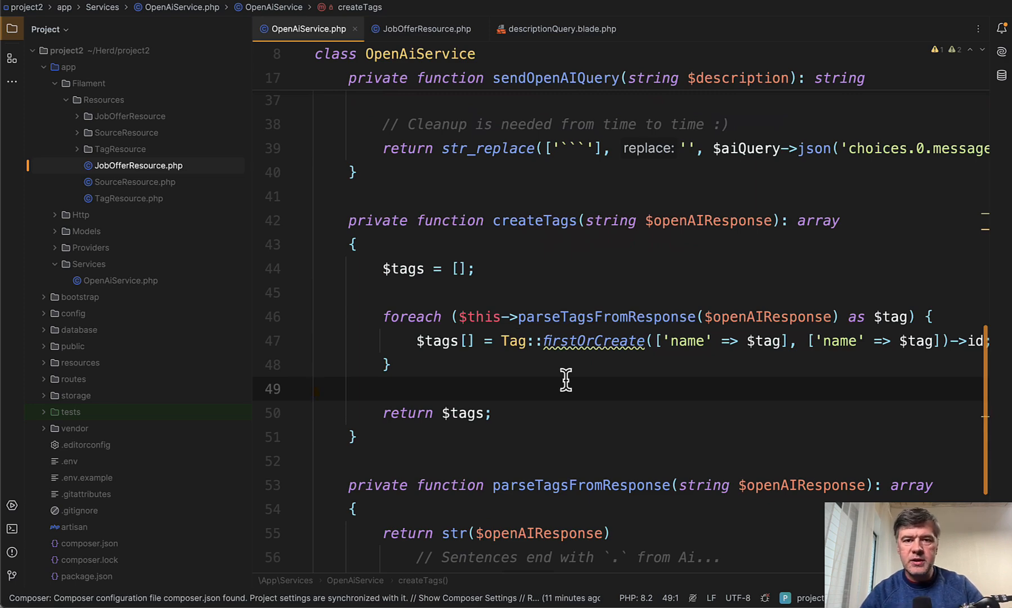
mouse_move(430, 17)
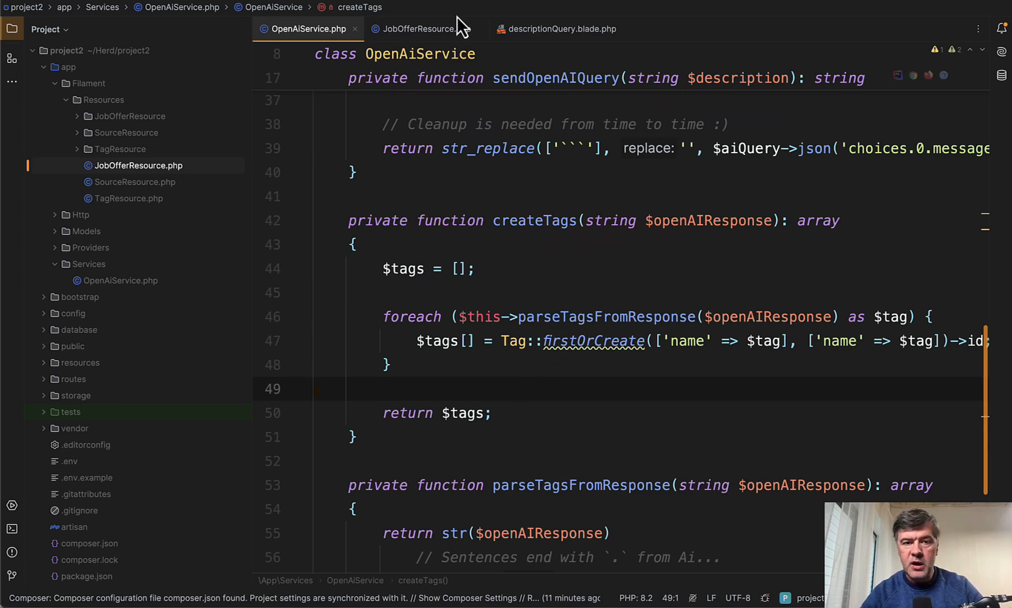
Trace the array_merge of existing and newly extracted tags in JobOfferResource.php.
left_click(424, 28)
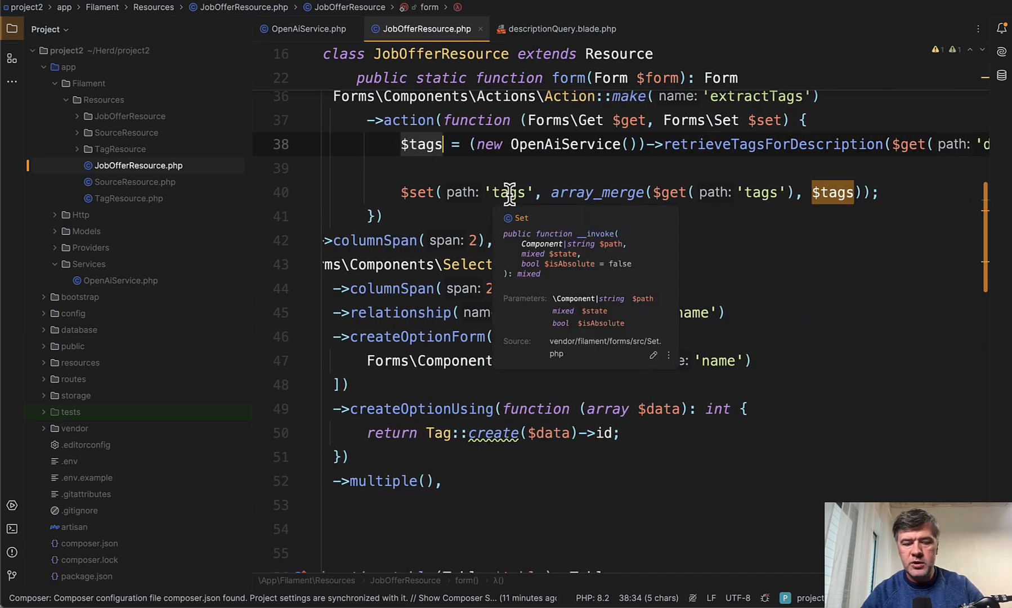
left_click(308, 29)
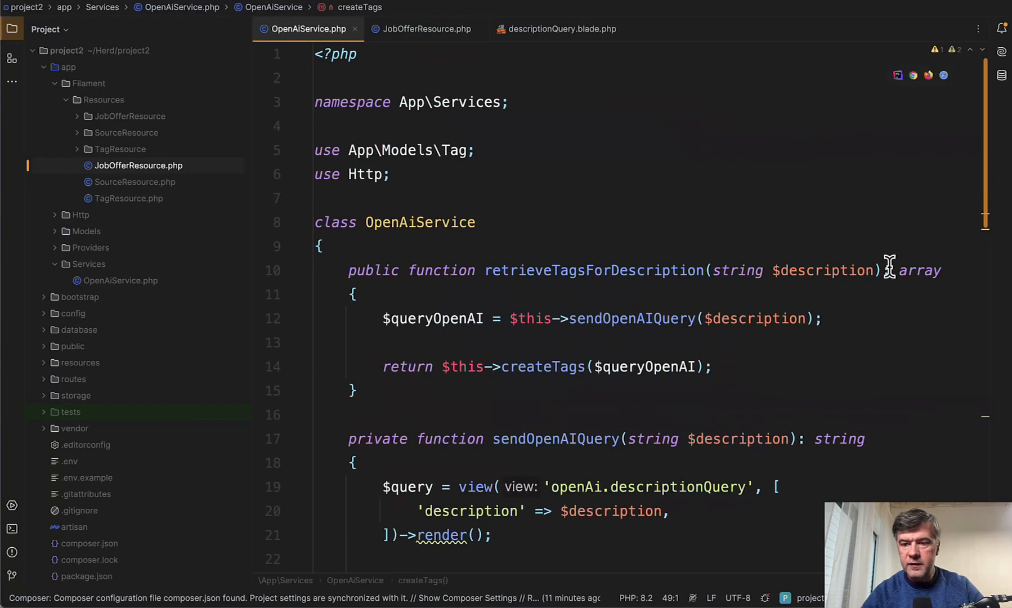
left_click(422, 29)
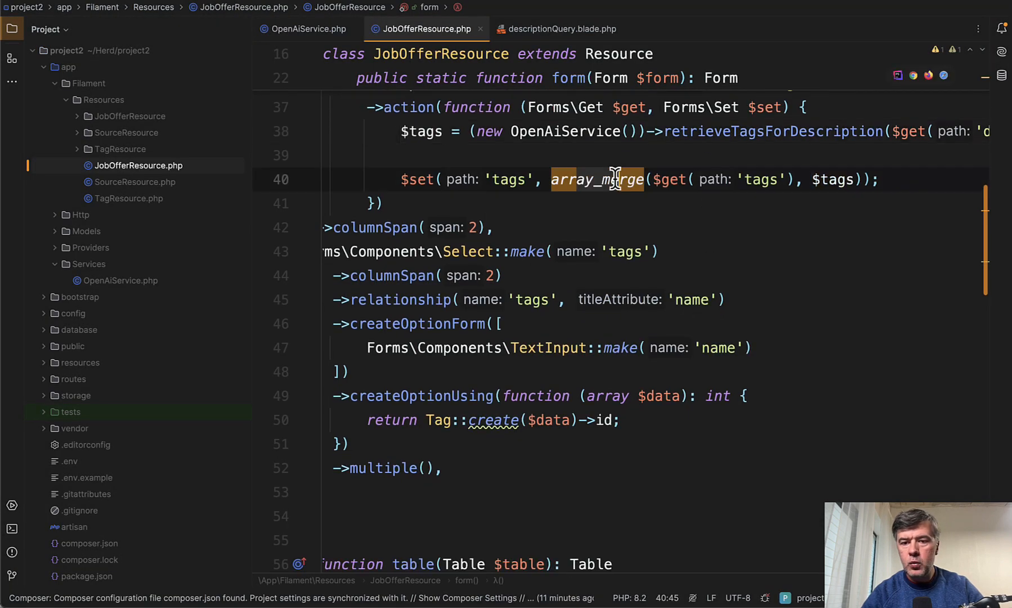
double_click(613, 179)
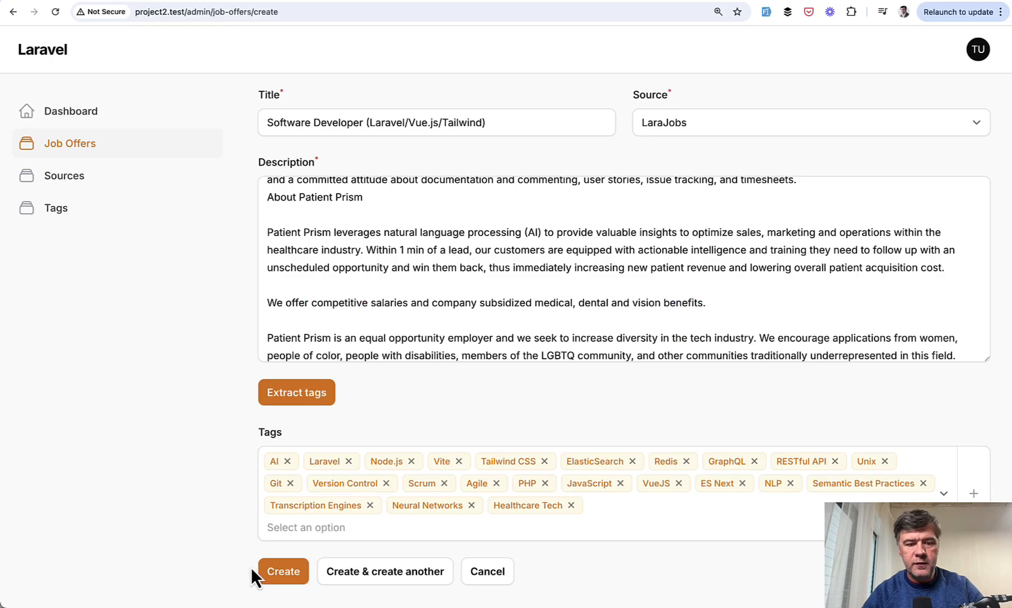
Create the Software Developer job offer with its extracted tags.
left_click(282, 571)
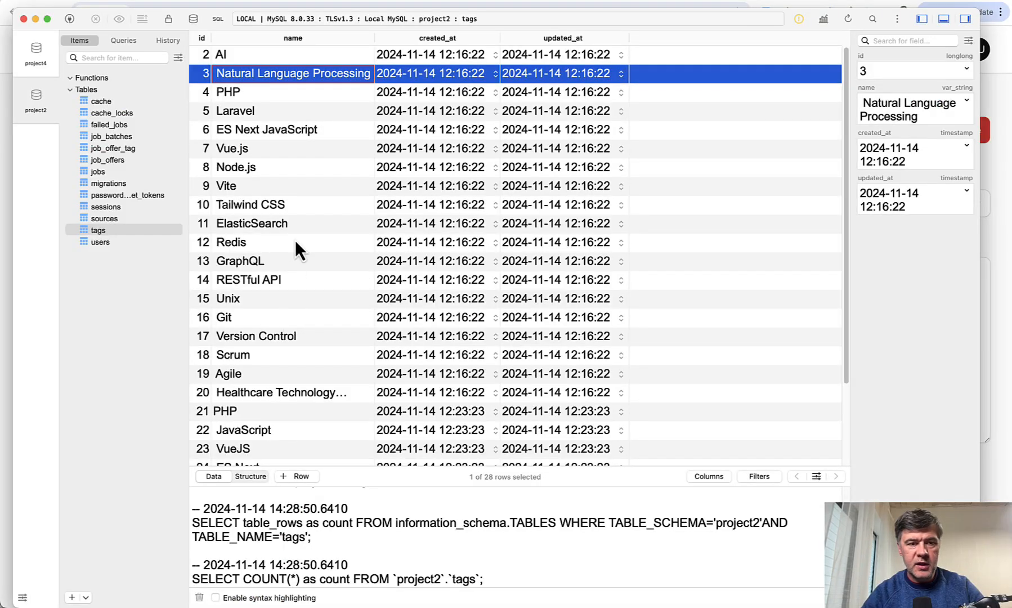
mouse_move(287, 250)
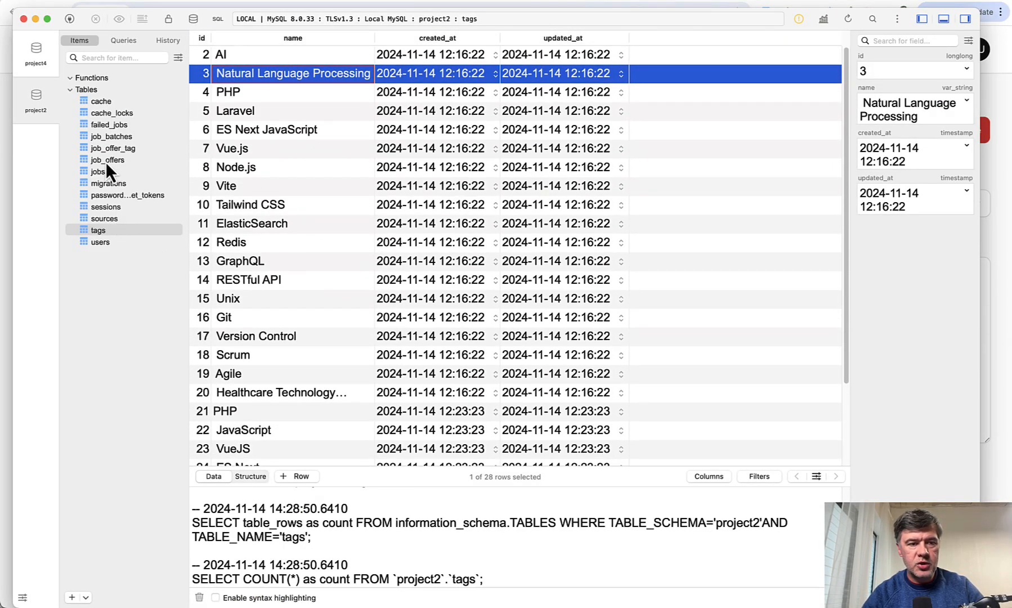
View the job_offers table in TablePlus showing the saved Software Developer offer.
left_click(107, 160)
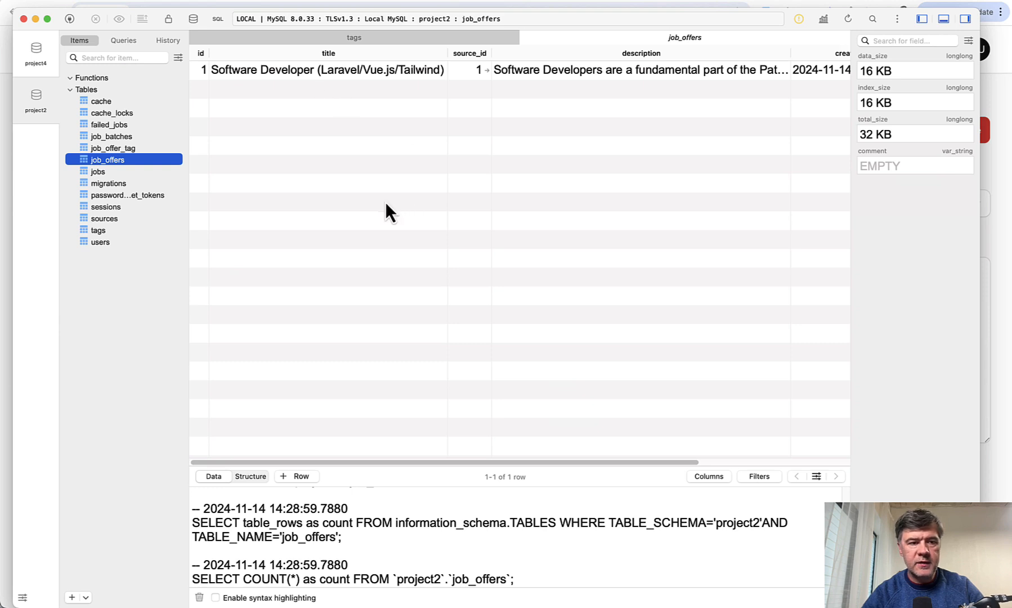
left_click(113, 147)
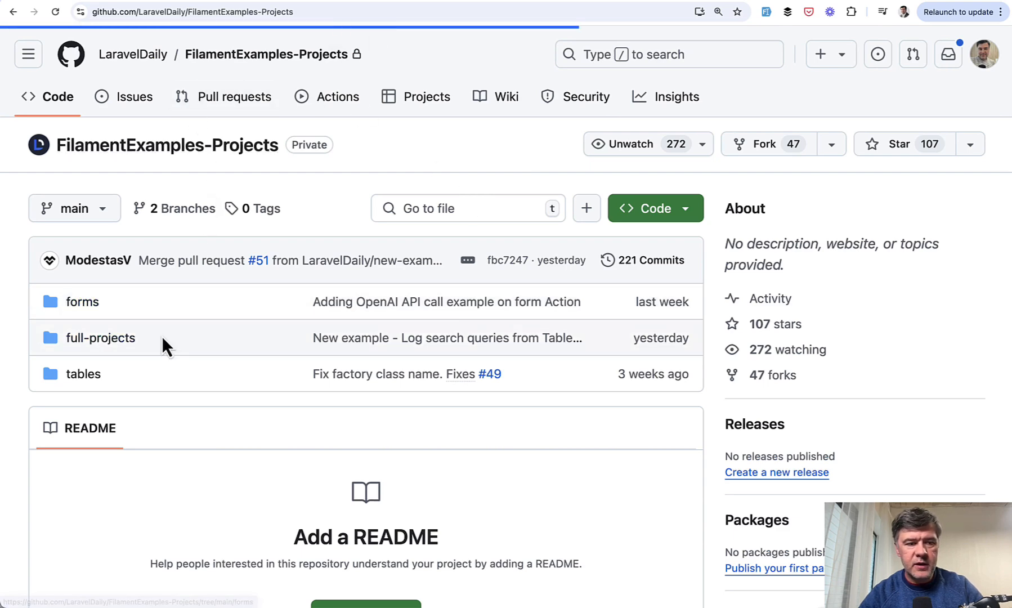
Open the forms/openai-api-call-in-form example and scroll to its README on filling tags from OpenAI.
left_click(81, 301)
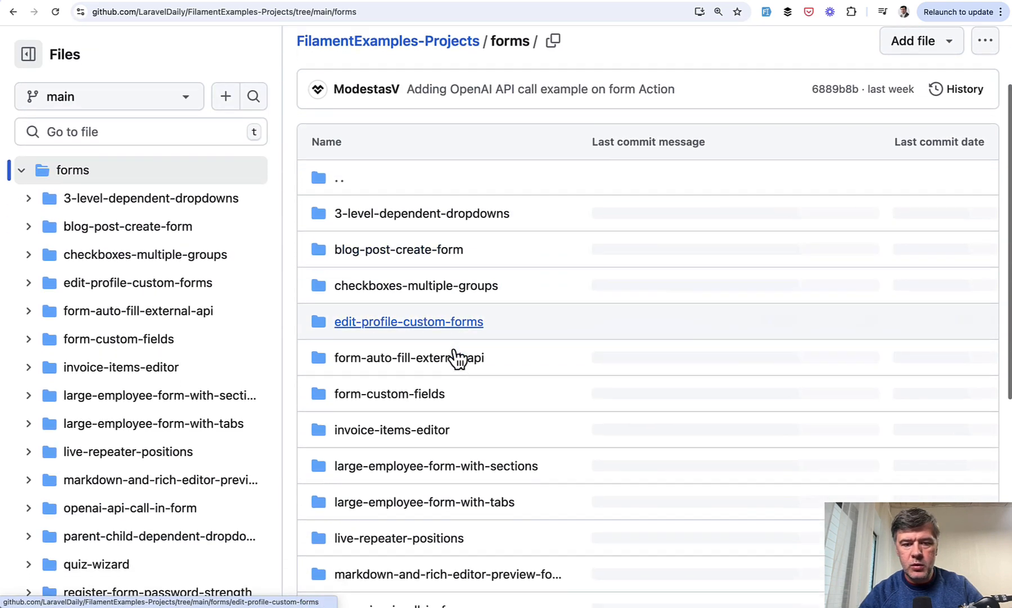
scroll("down", 3)
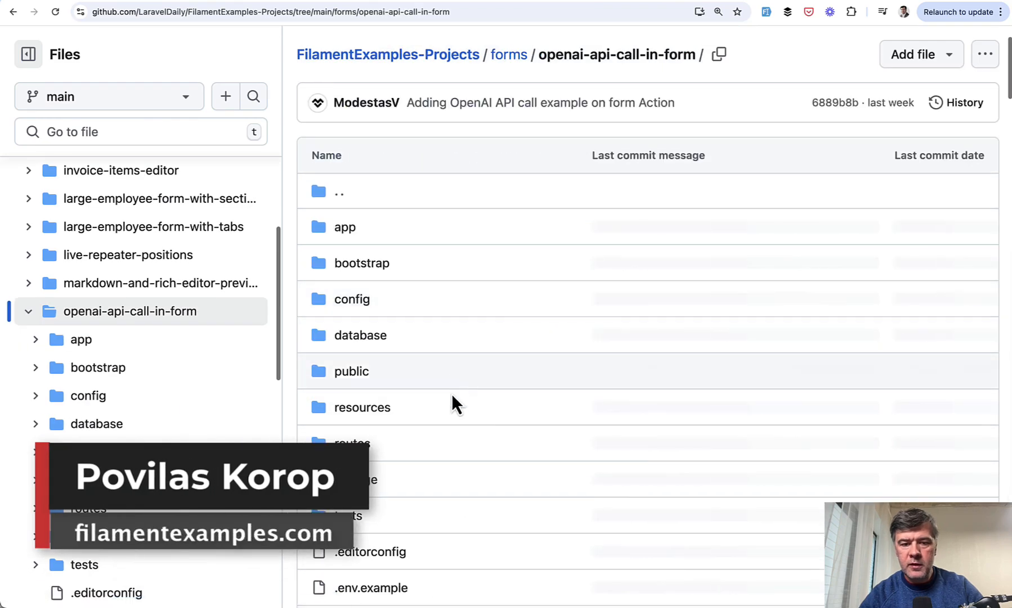
scroll("down", 3)
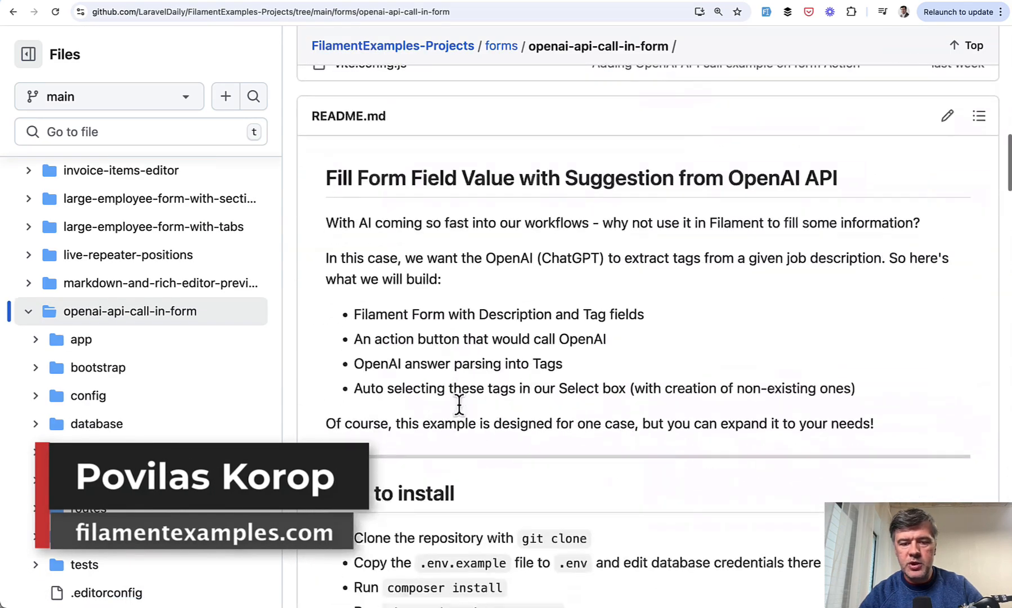